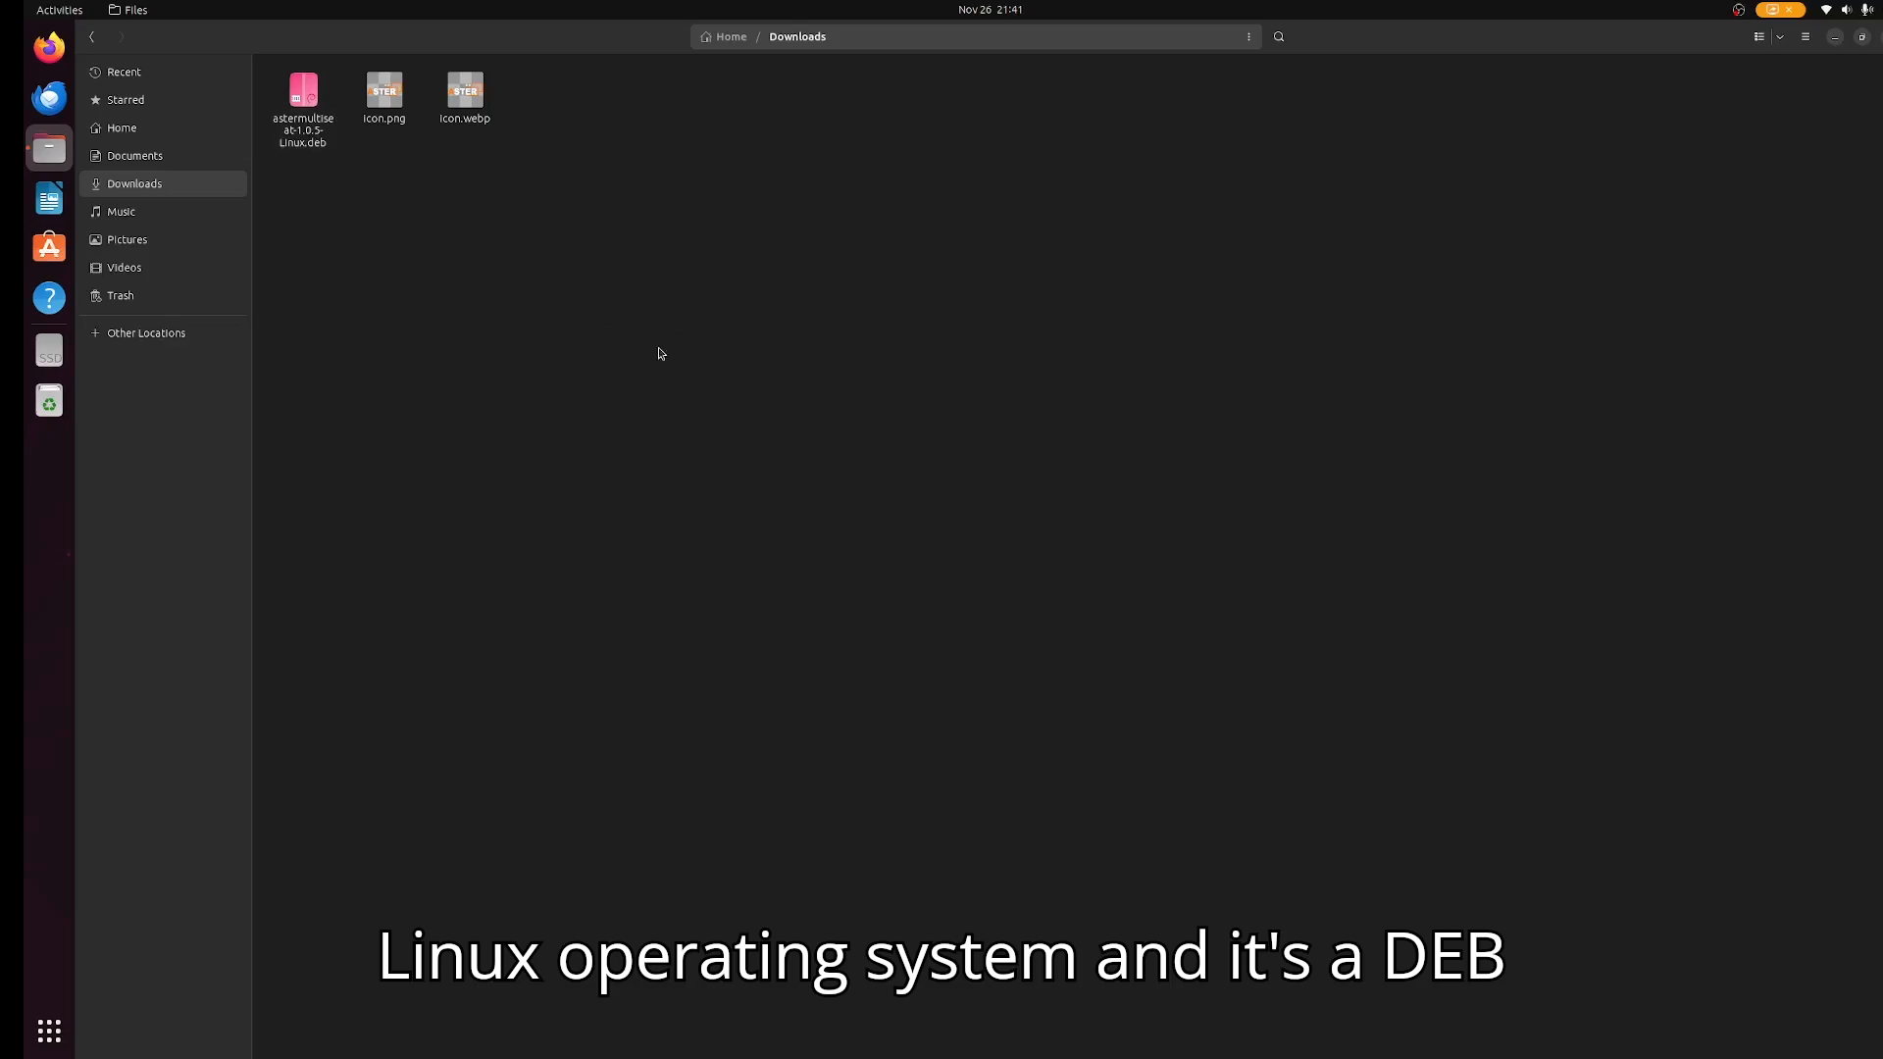
Select the astermultiseat .deb package in Downloads and open the folder's context menu
{"action": "left_click", "coordinate": [302, 94]}
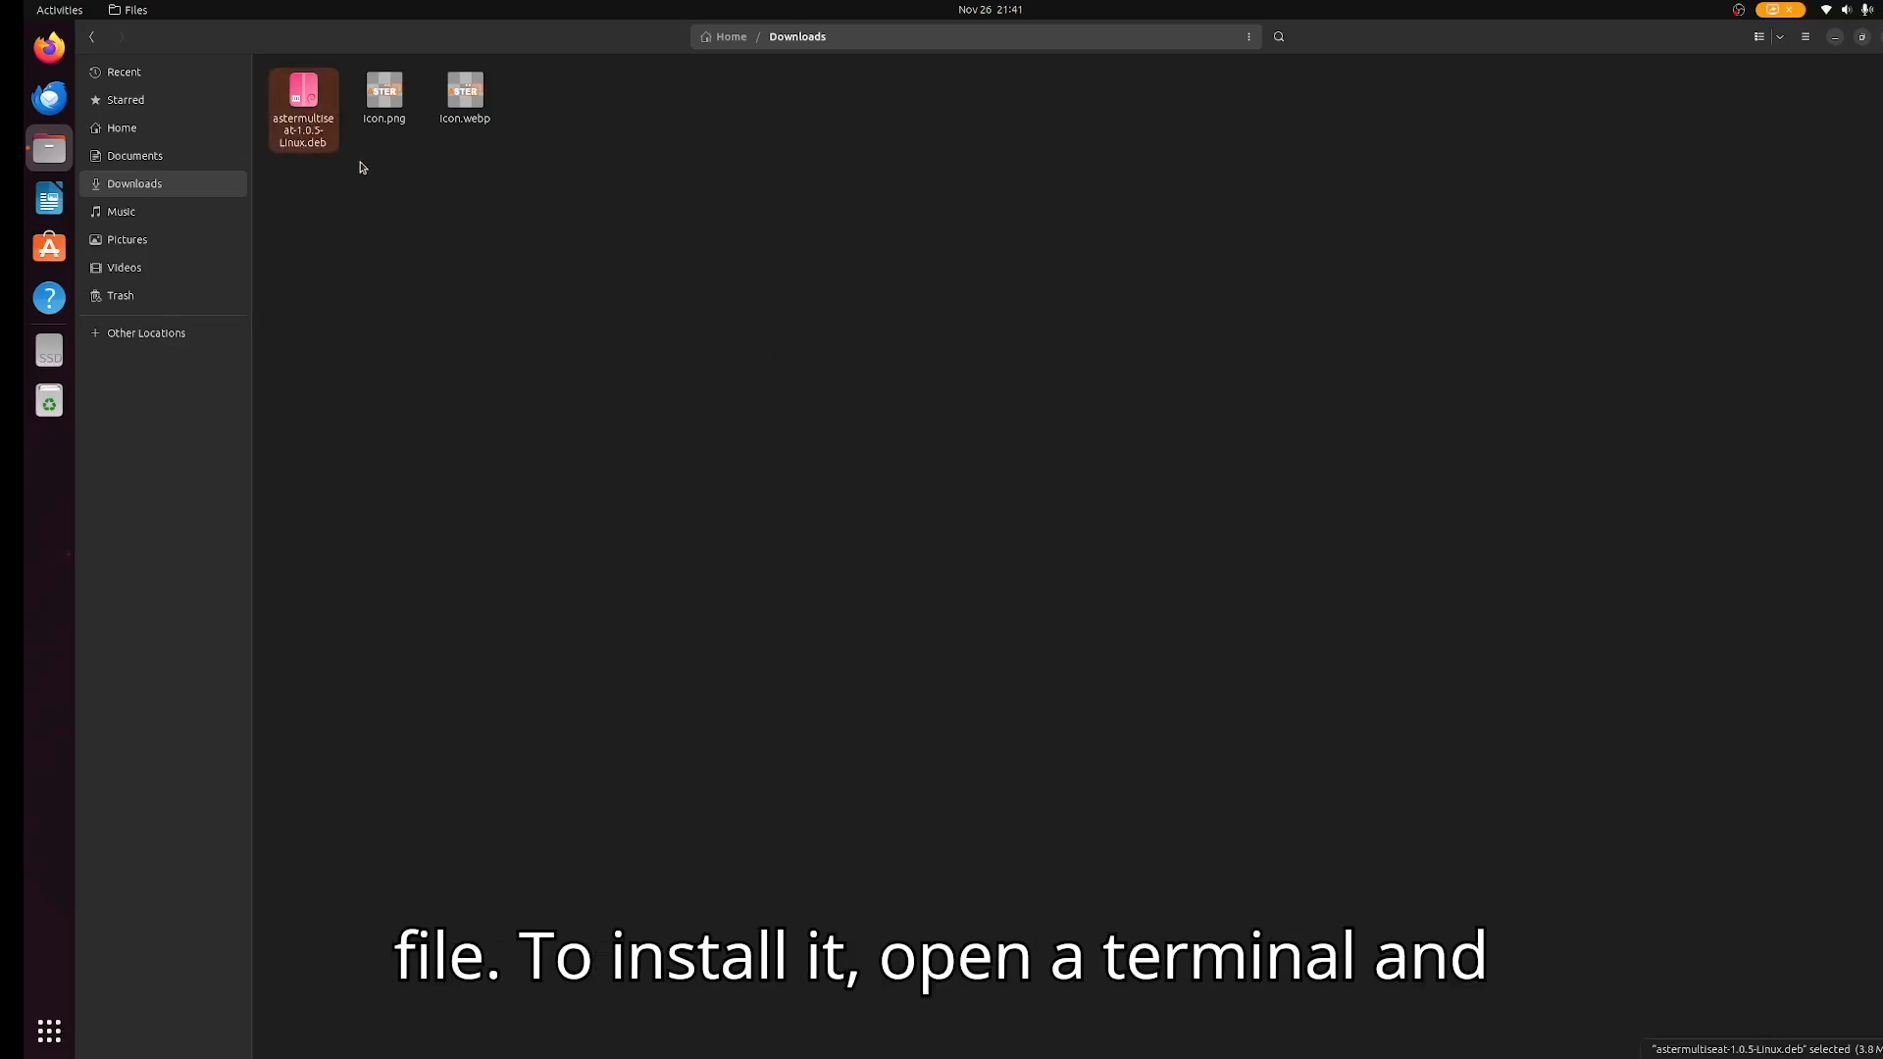
{"action": "right_click", "coordinate": [642, 414]}
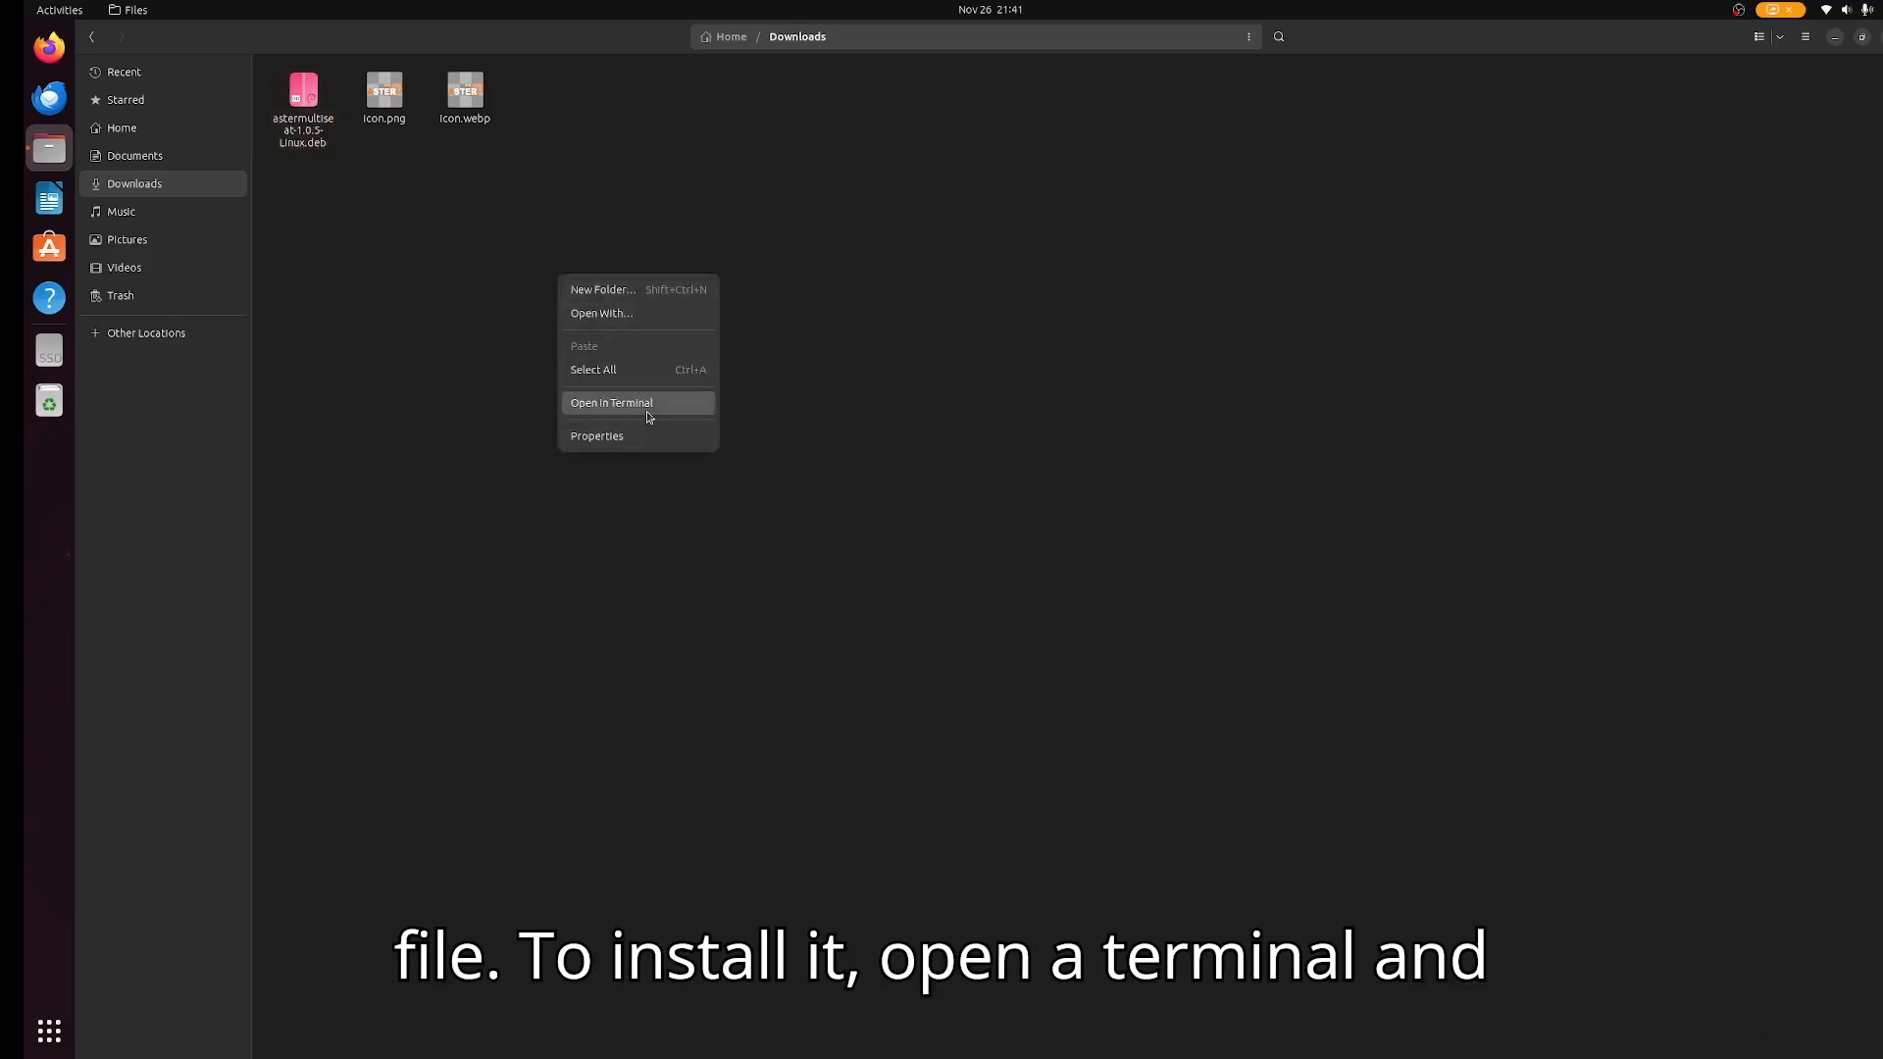
Run 'sudo apt install ./astermultiseat-1.0.5-Linux.deb' in a Downloads terminal, then close it
{"action": "left_click", "coordinate": [611, 402]}
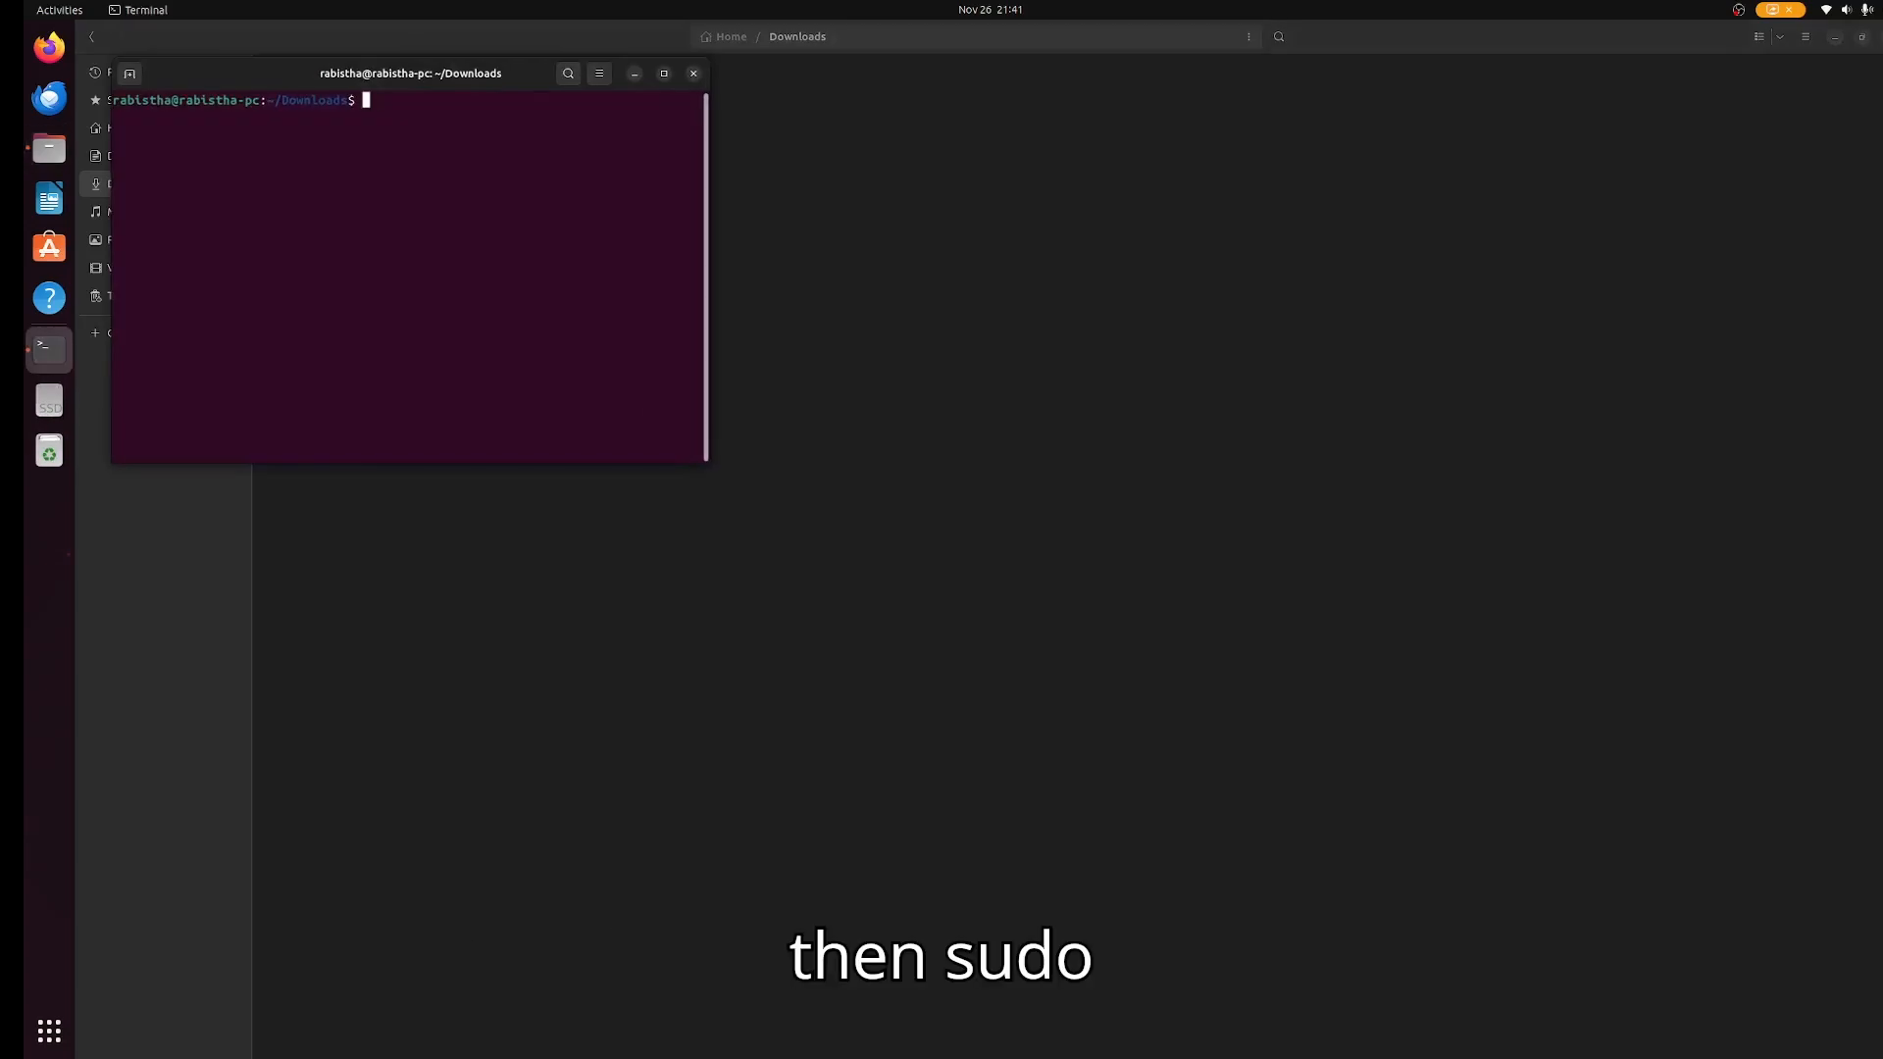
{"action": "type", "text": "sudo a"}
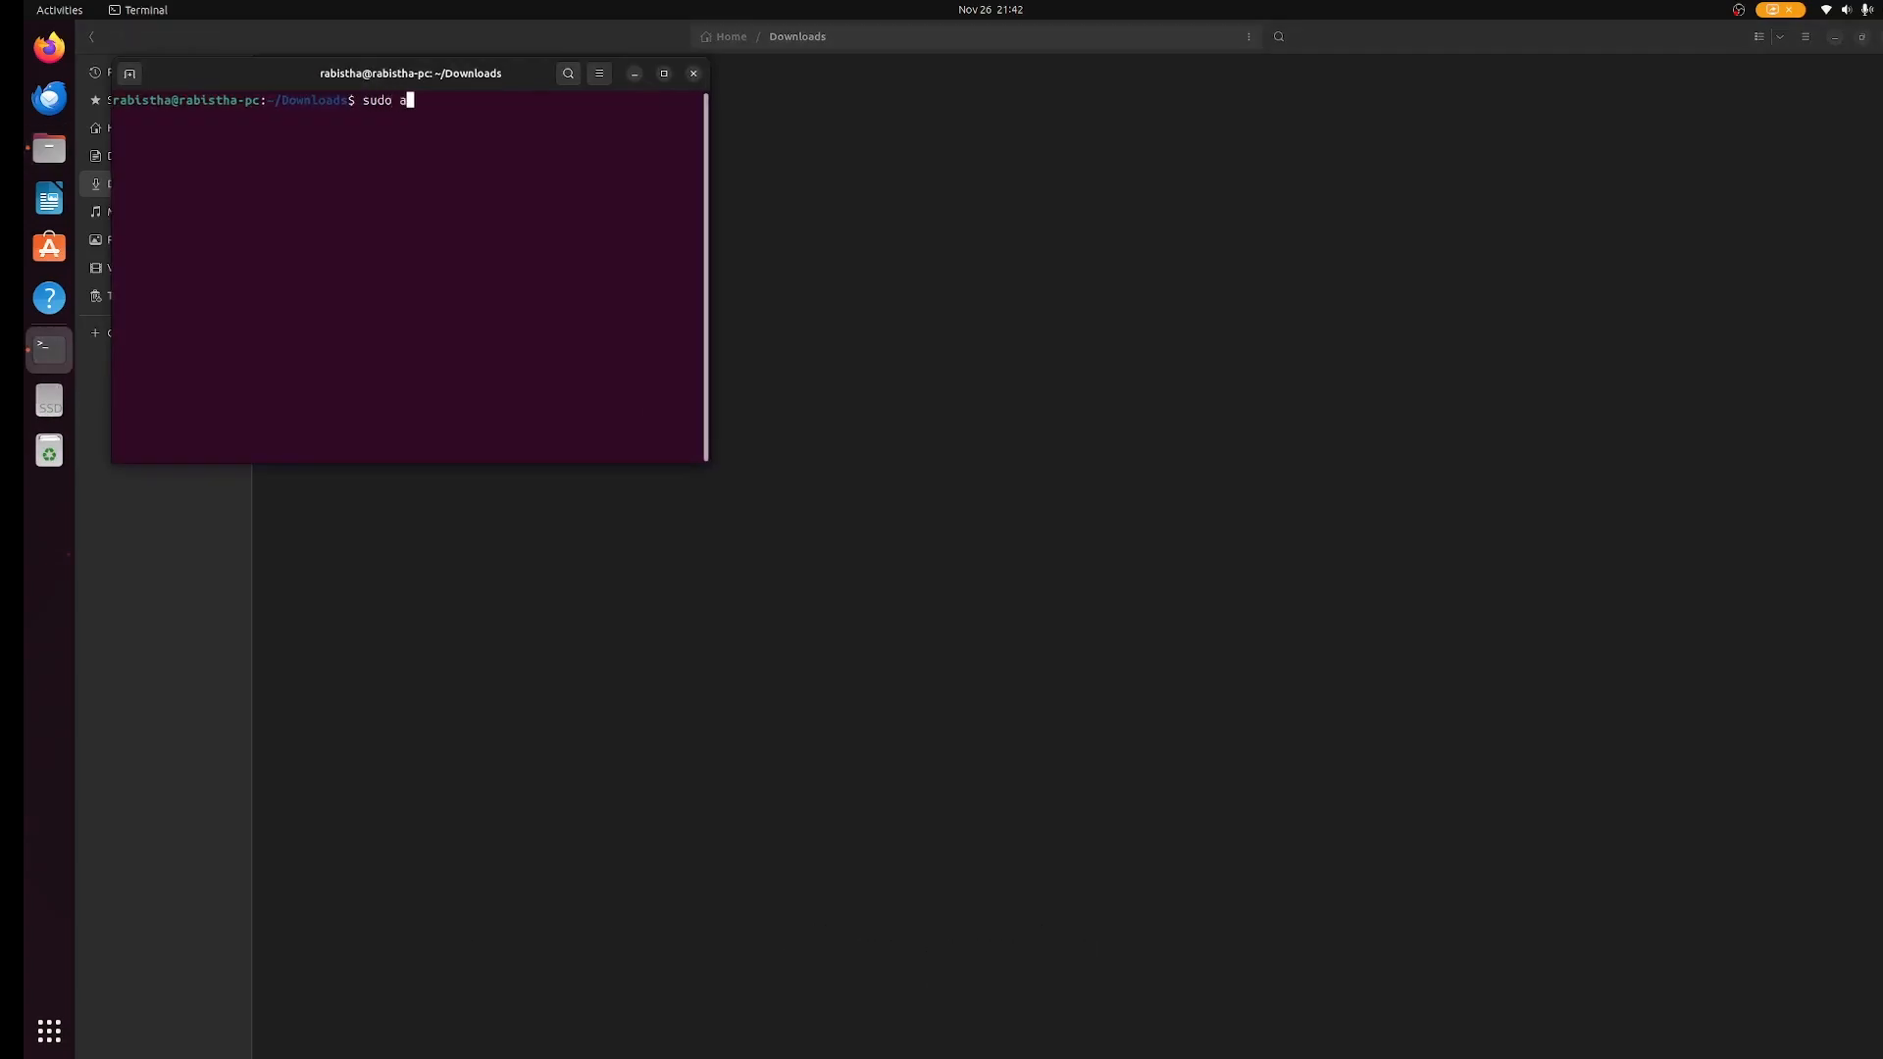
{"action": "type", "text": "pt in"}
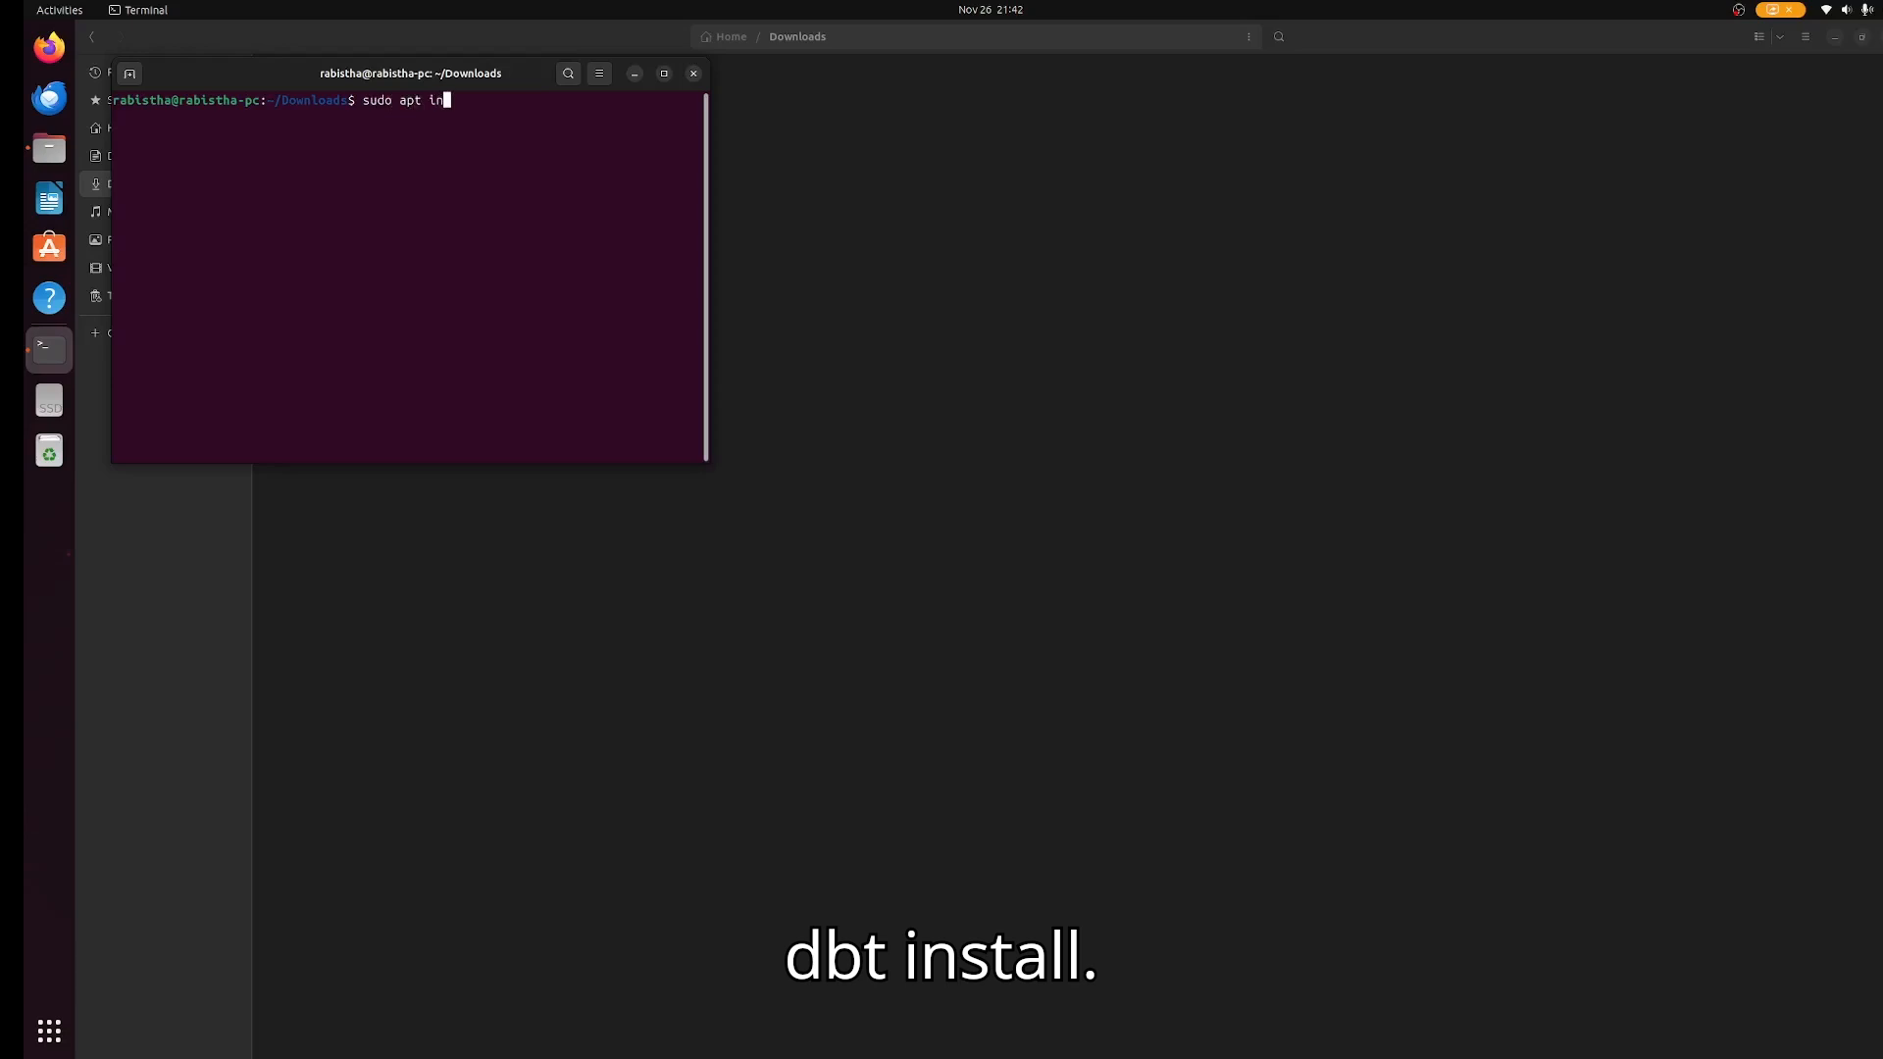
{"action": "type", "text": "stall"}
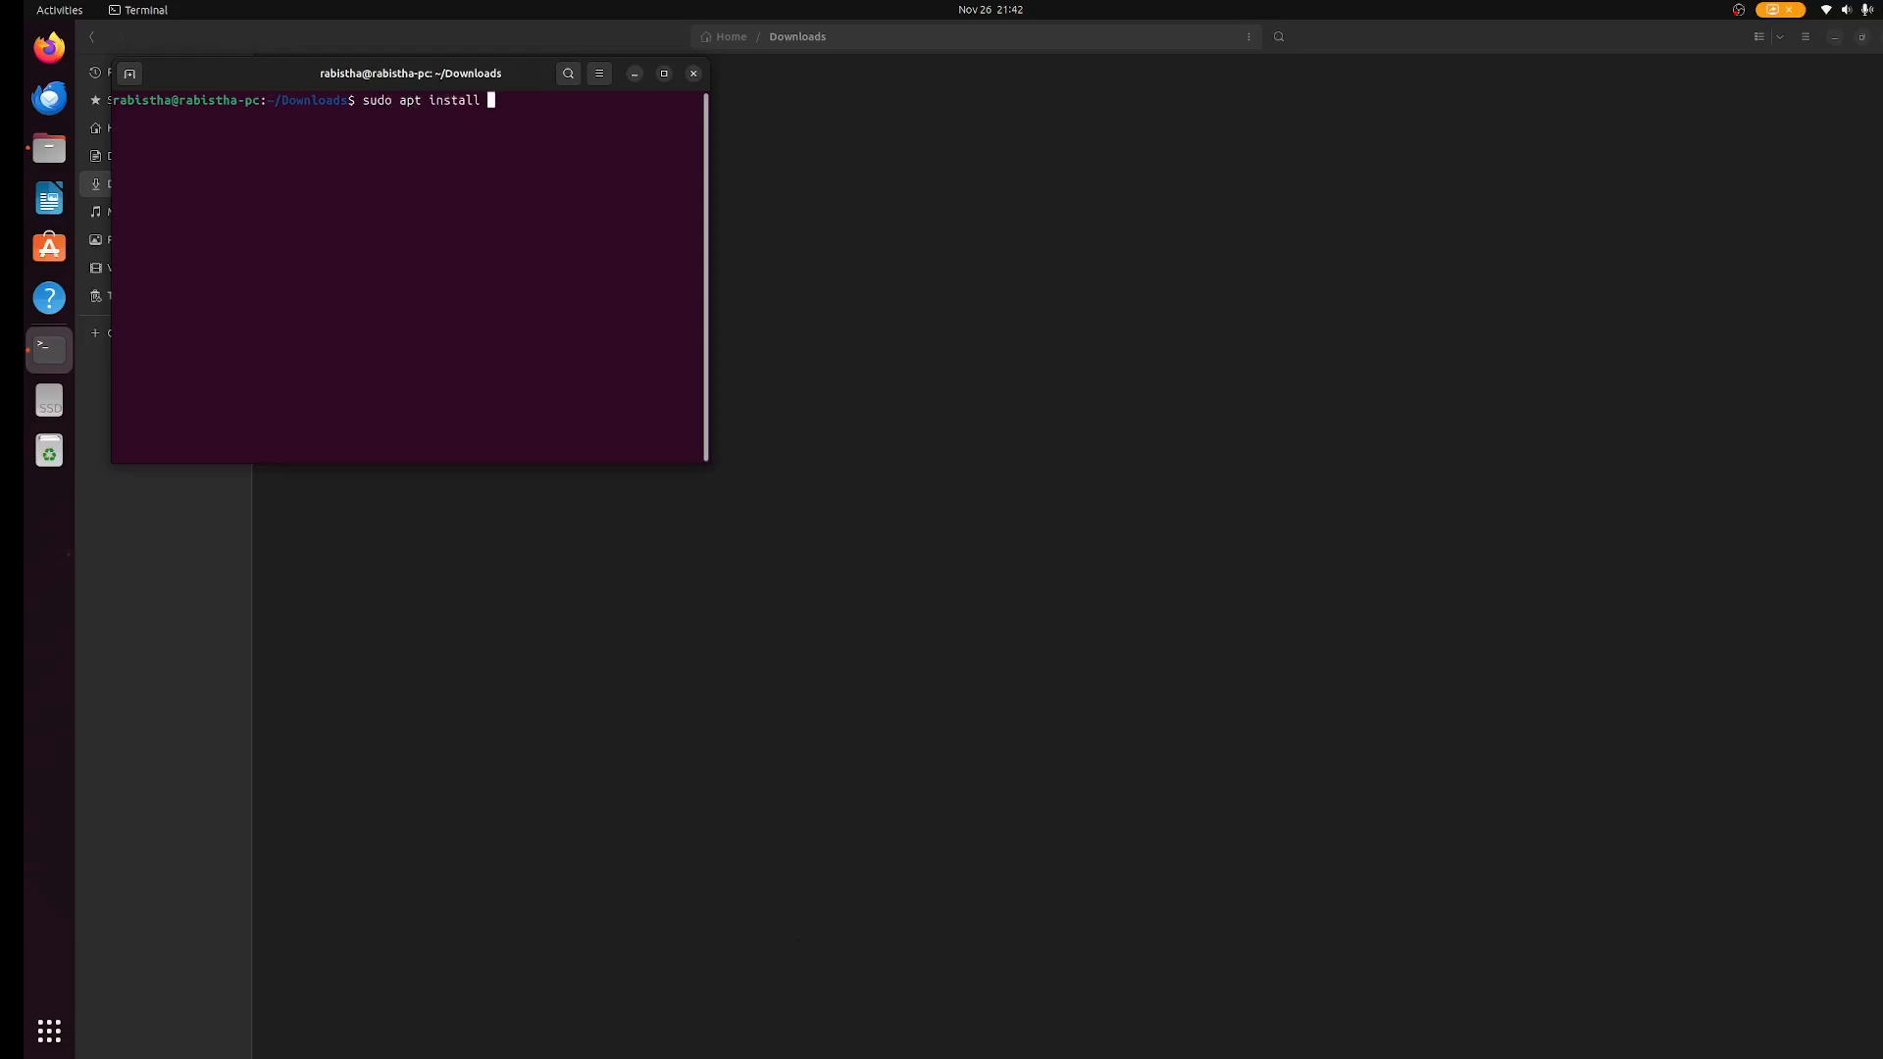
{"action": "type", "text": "./astermultiseat-1.0.5-Linux.deb"}
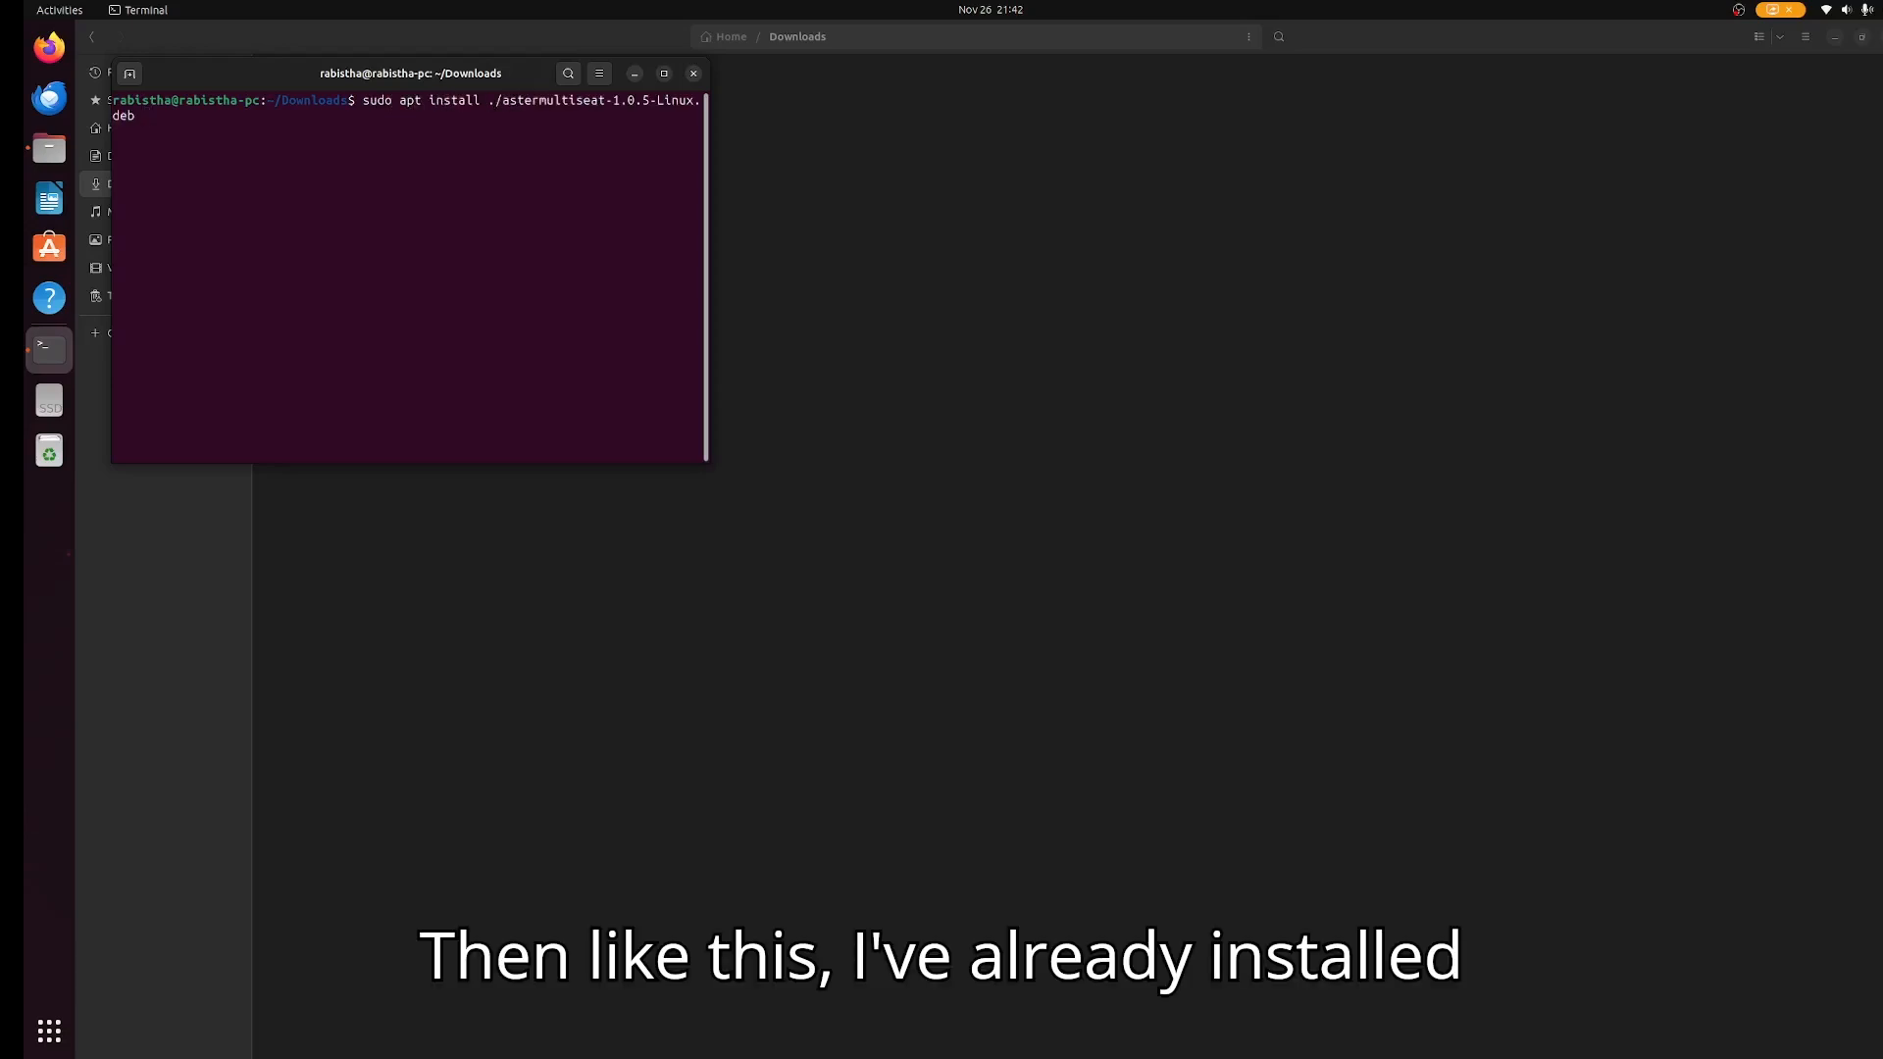
{"action": "key", "text": "Return"}
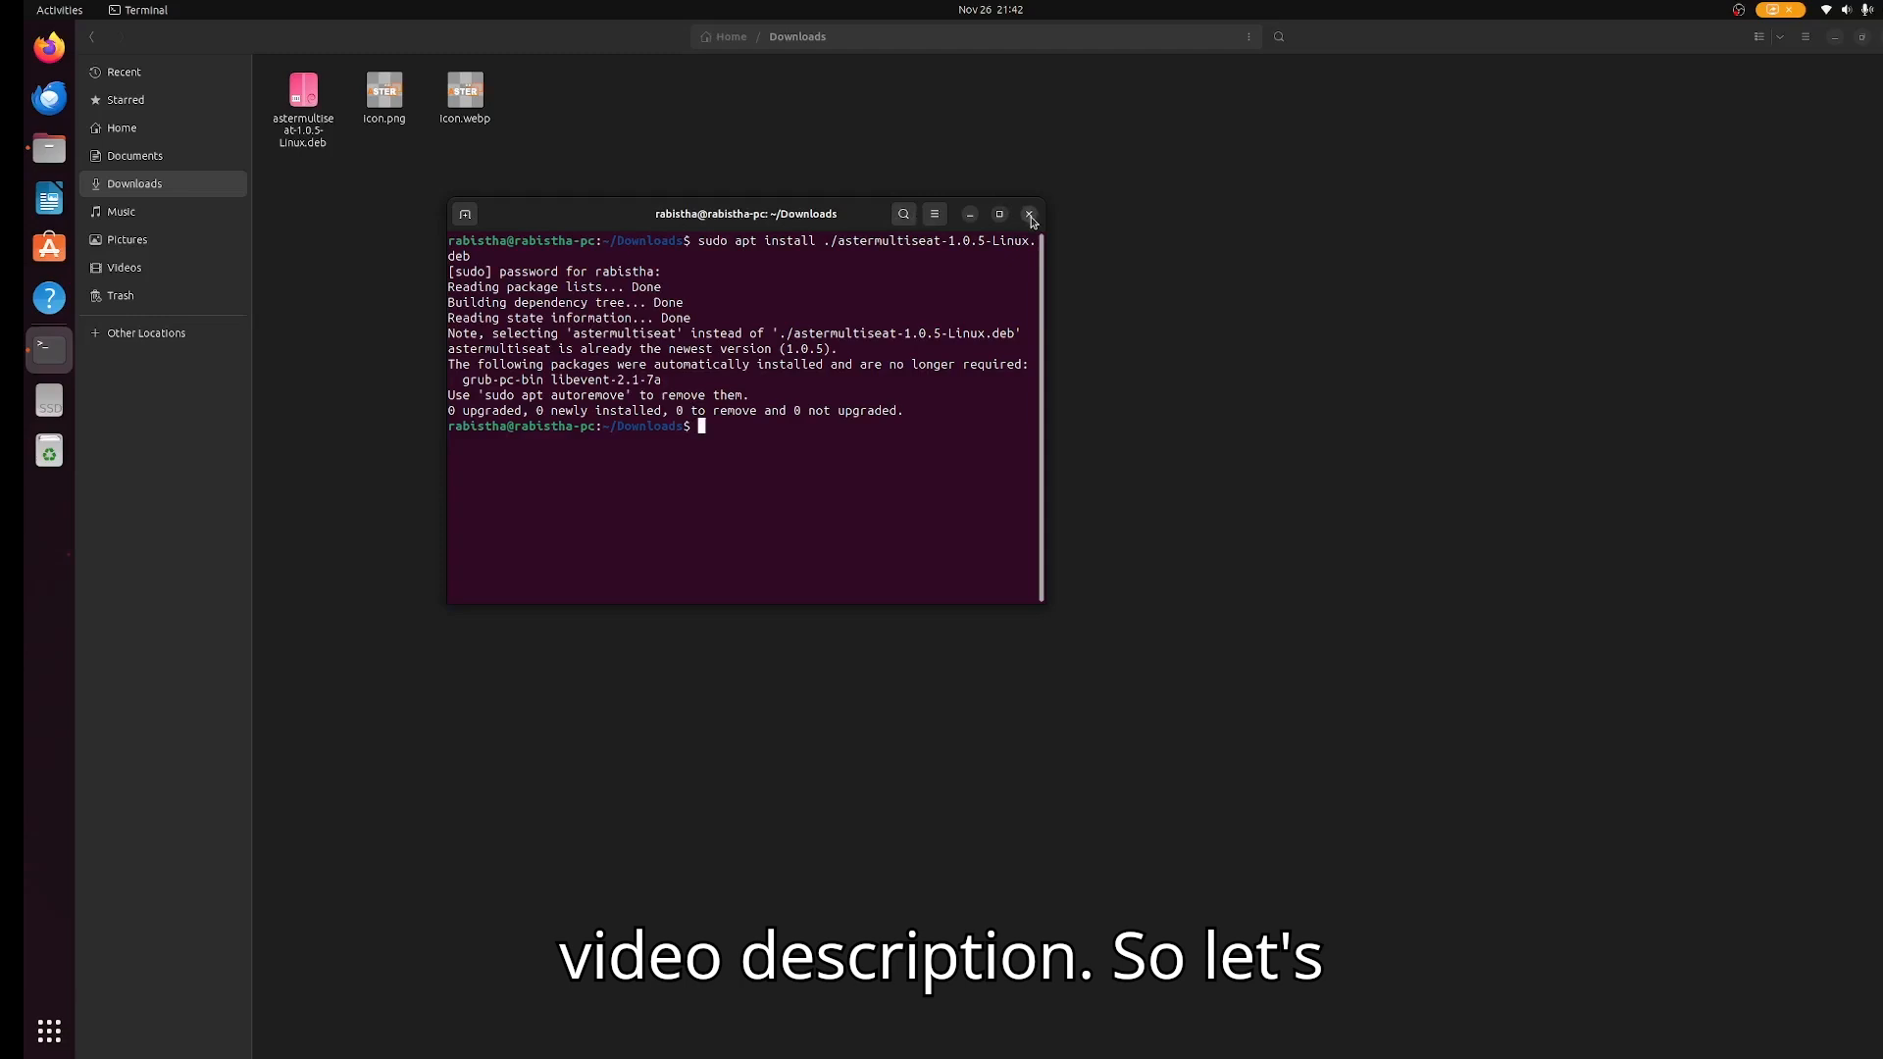
{"action": "left_click", "coordinate": [1031, 213]}
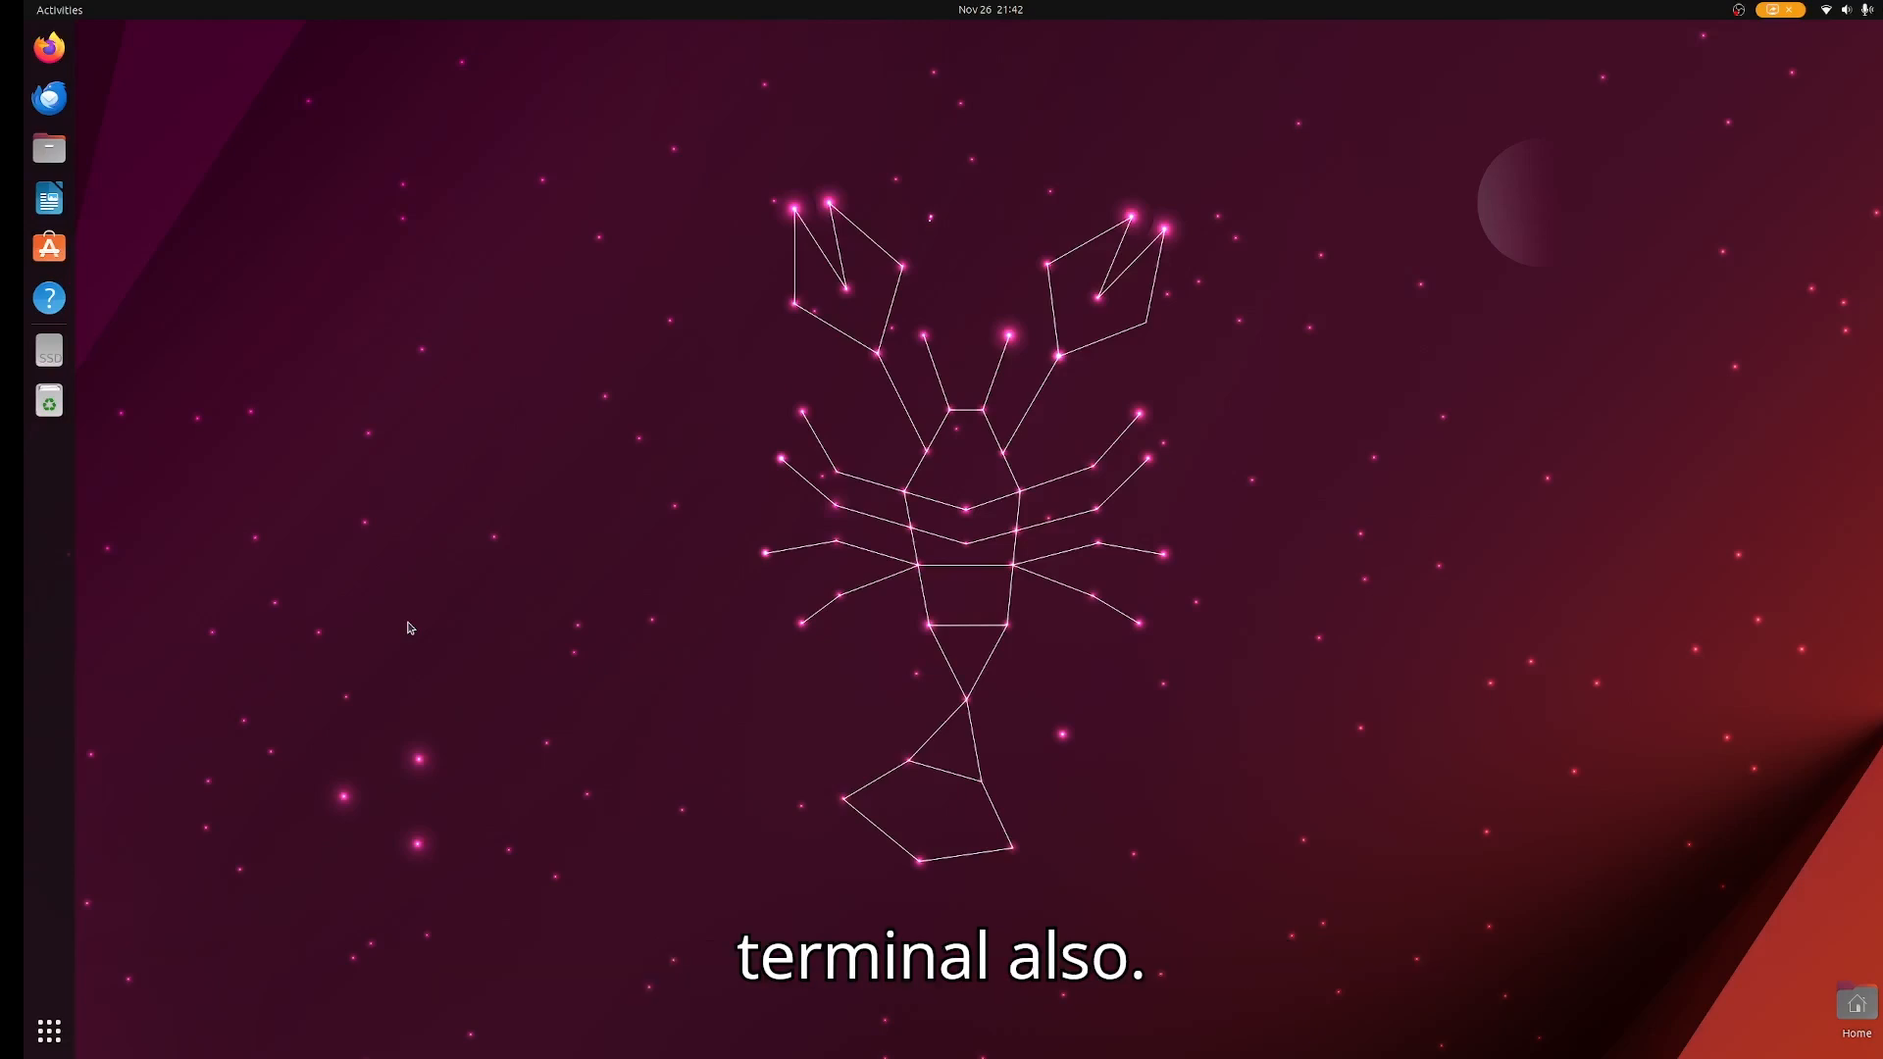
Launch ASTER Multiseat from /opt/ibiksoftware/astermultiseat/ in a new terminal
{"action": "left_click", "coordinate": [49, 349]}
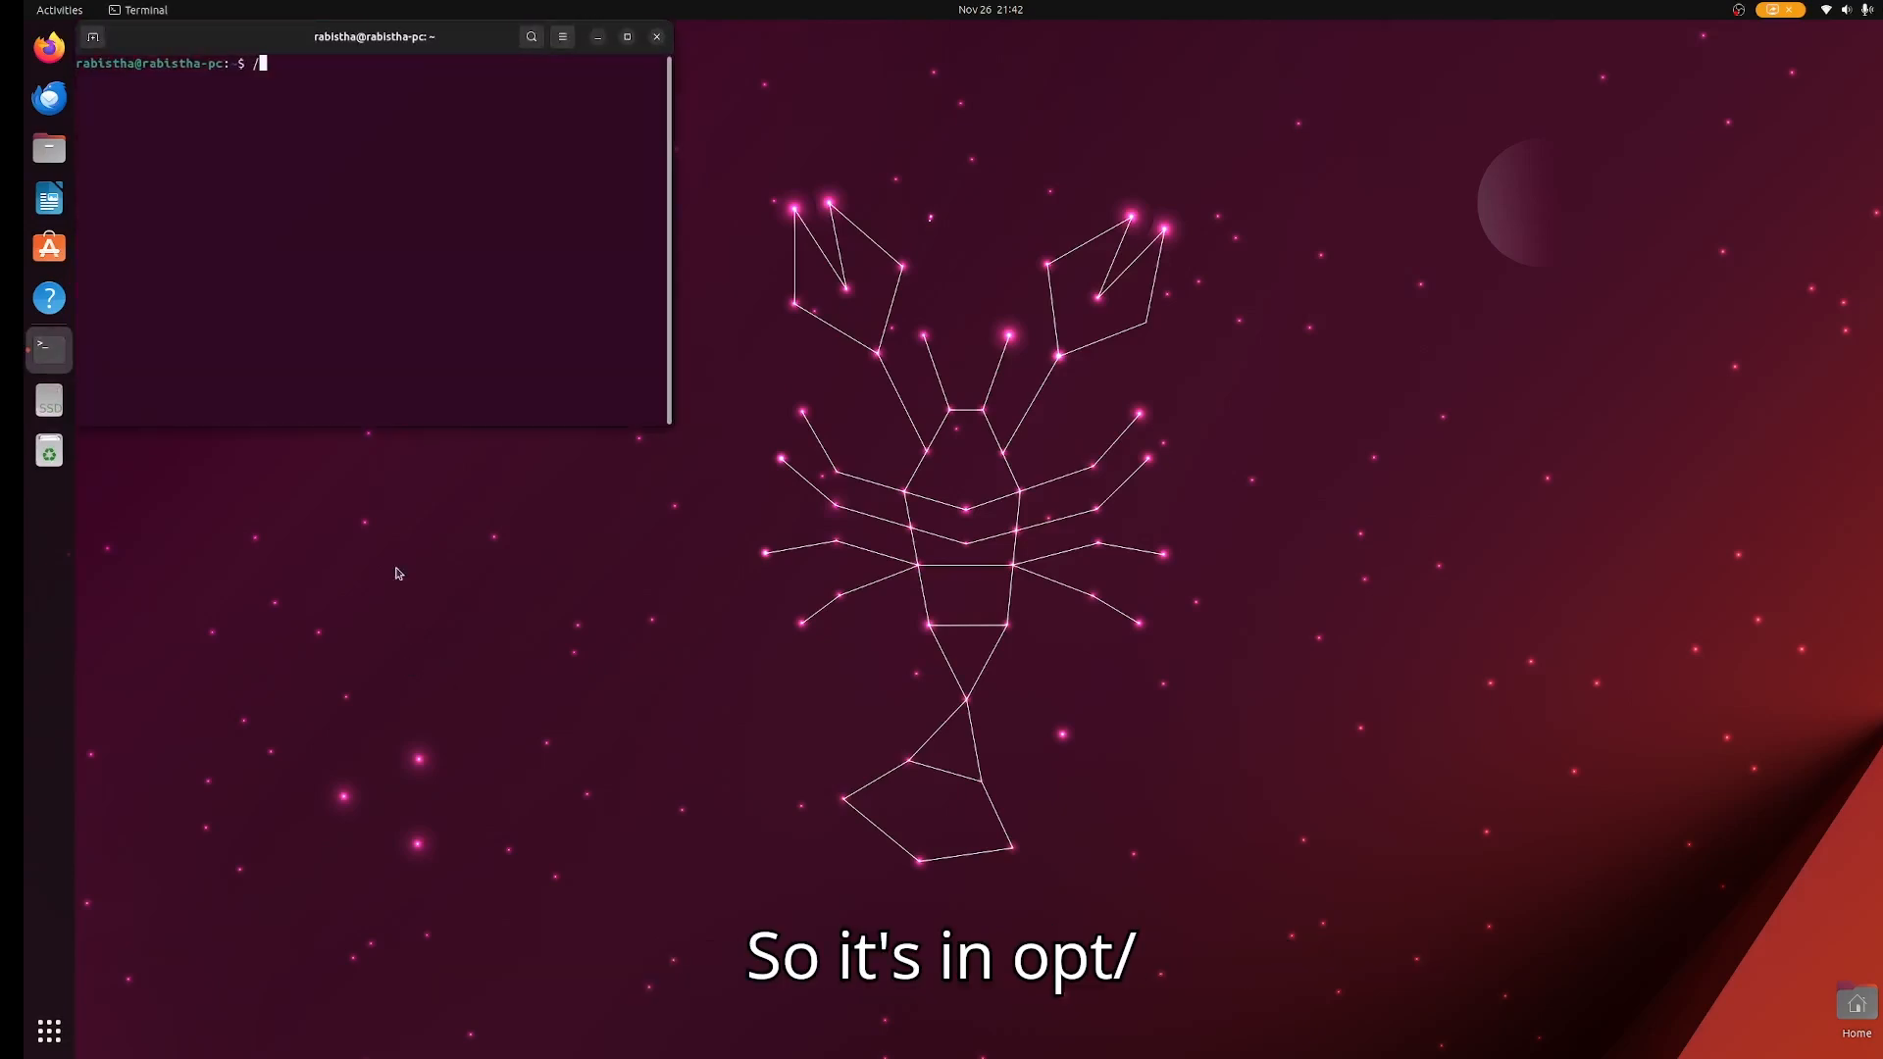
{"action": "type", "text": "opt/"}
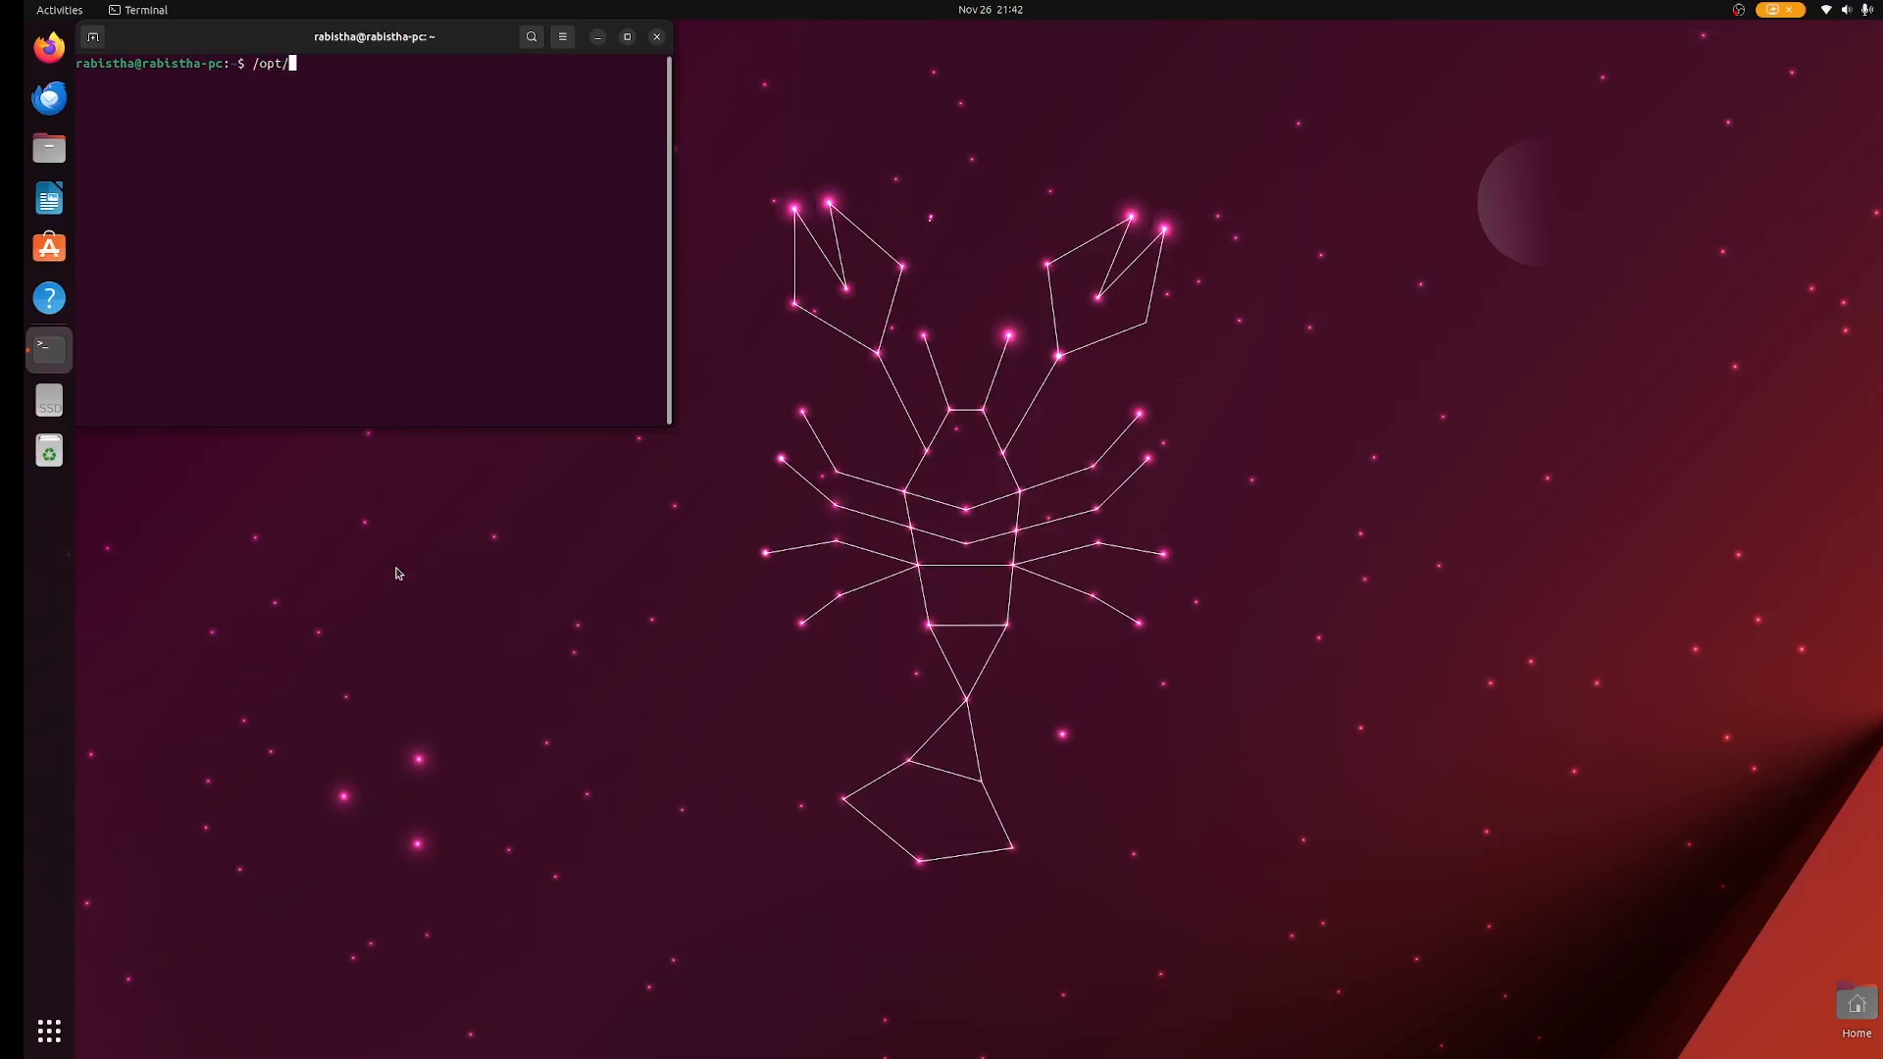
{"action": "type", "text": "ibiksoftware/astermultiseat/"}
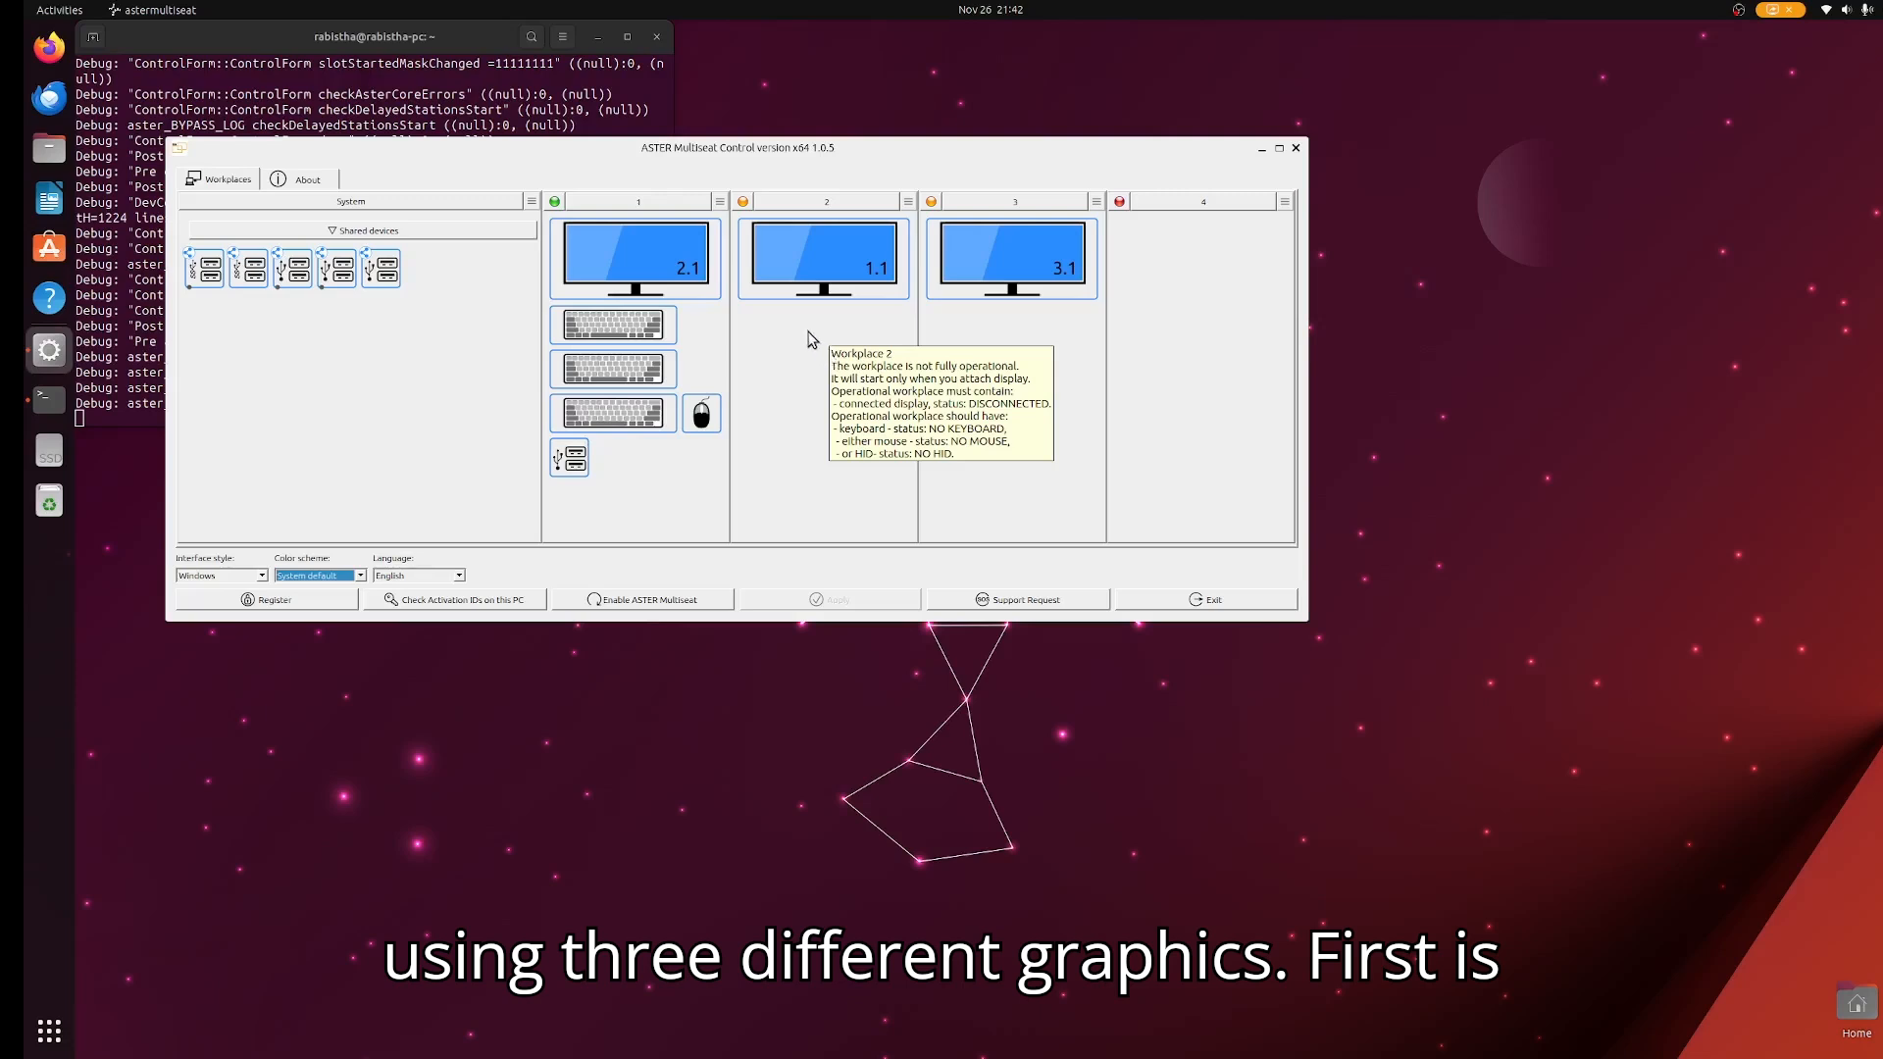
{"action": "mouse_move", "coordinate": [673, 259]}
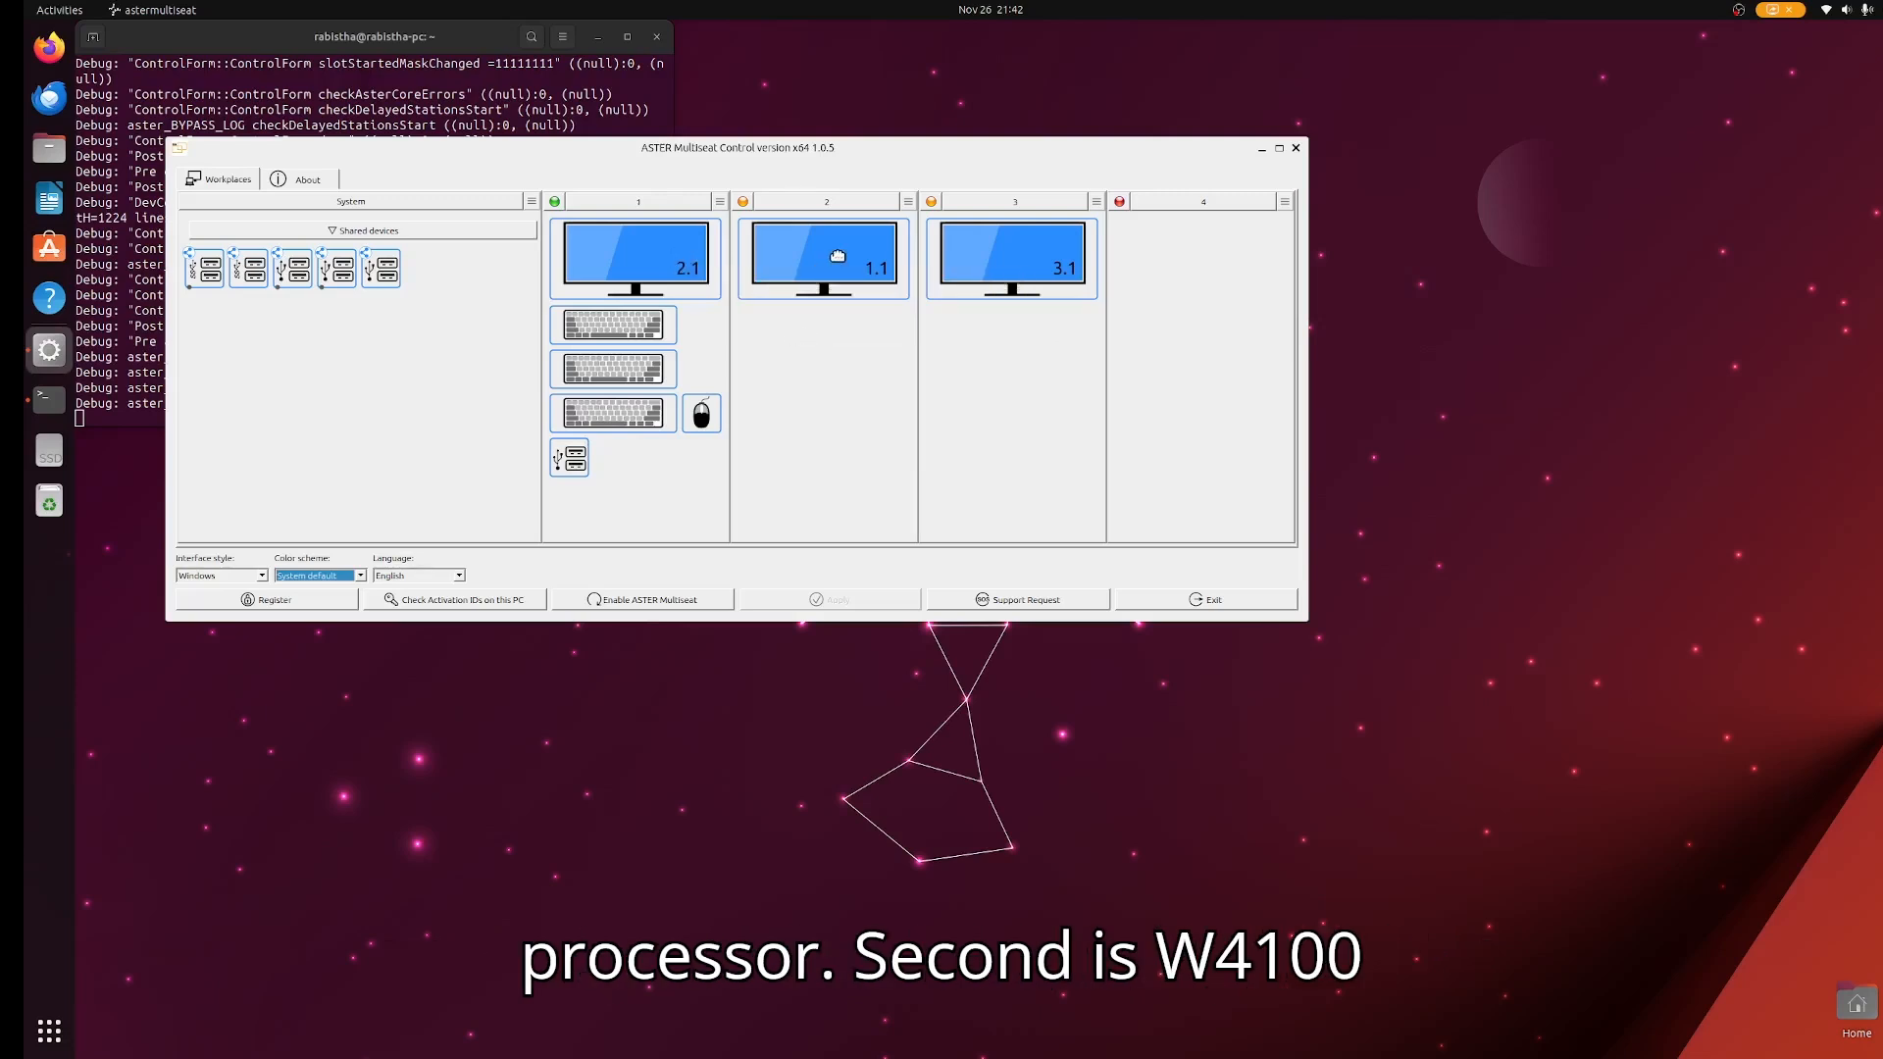
{"action": "mouse_move", "coordinate": [838, 257]}
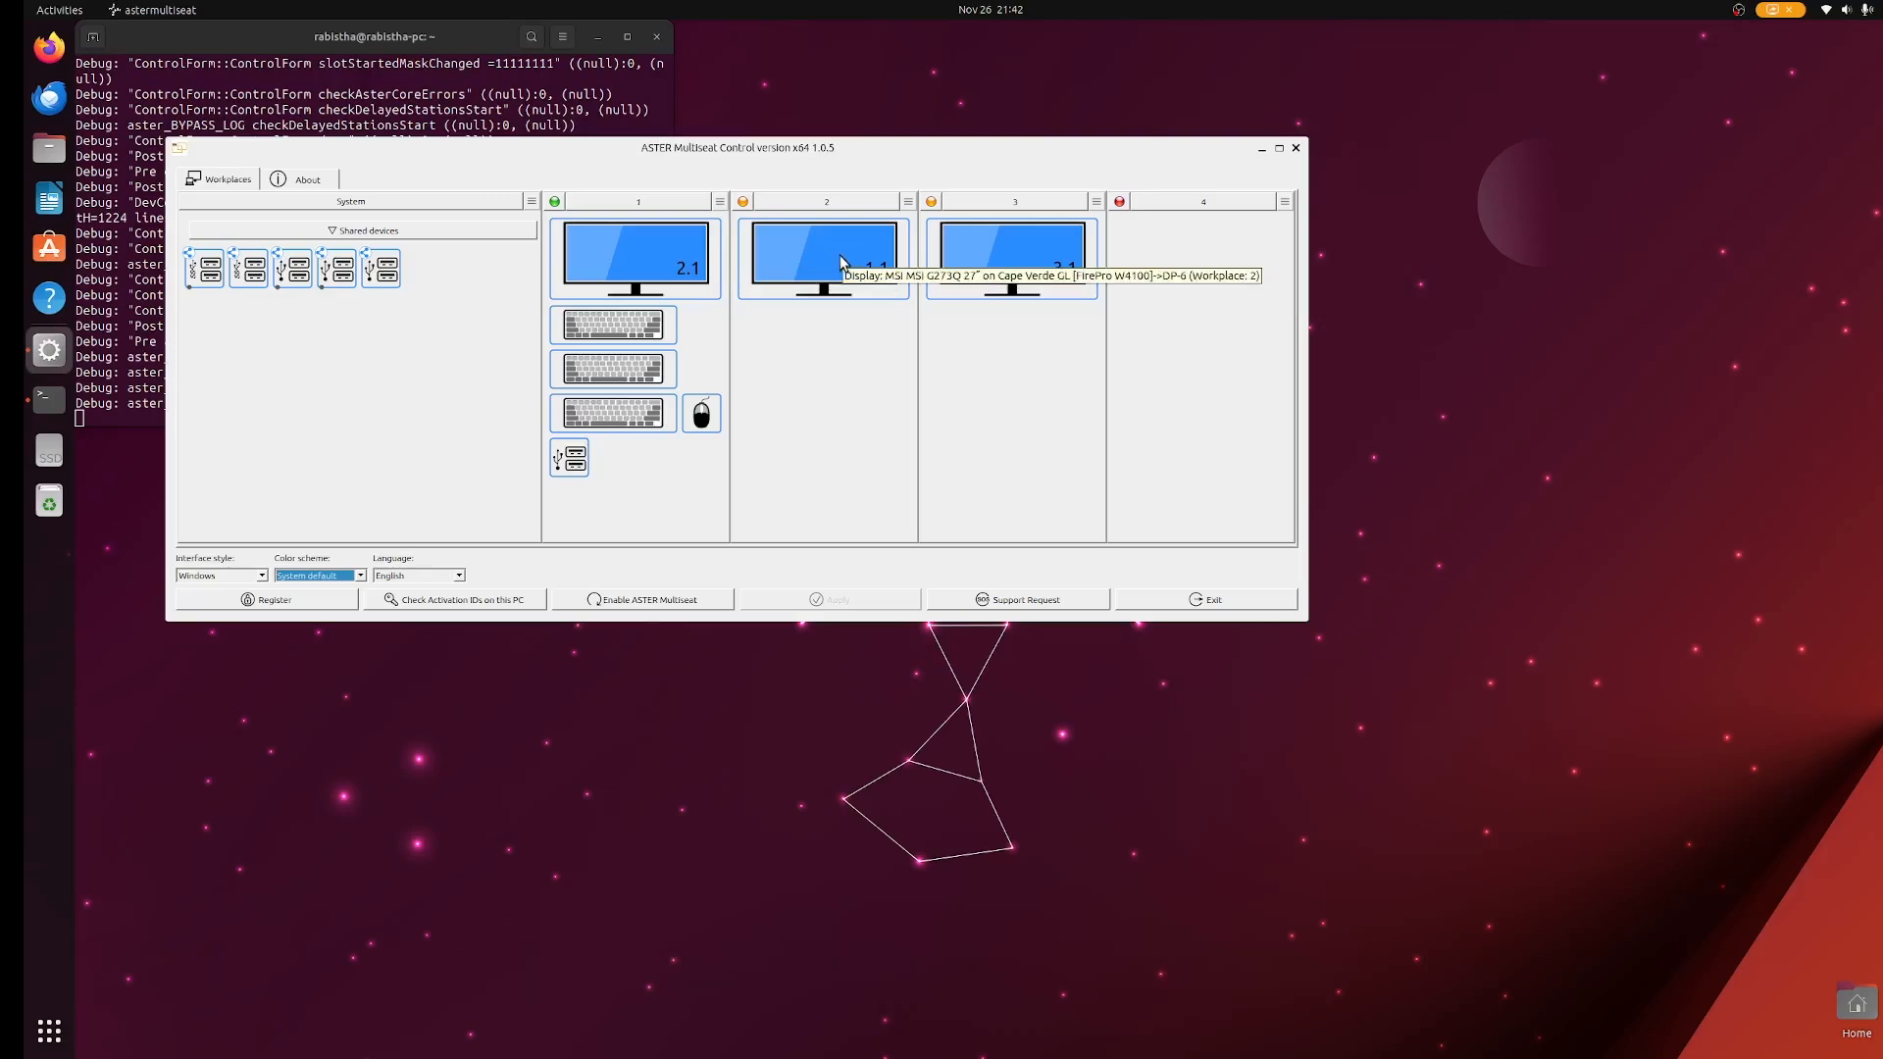
{"action": "mouse_move", "coordinate": [940, 255]}
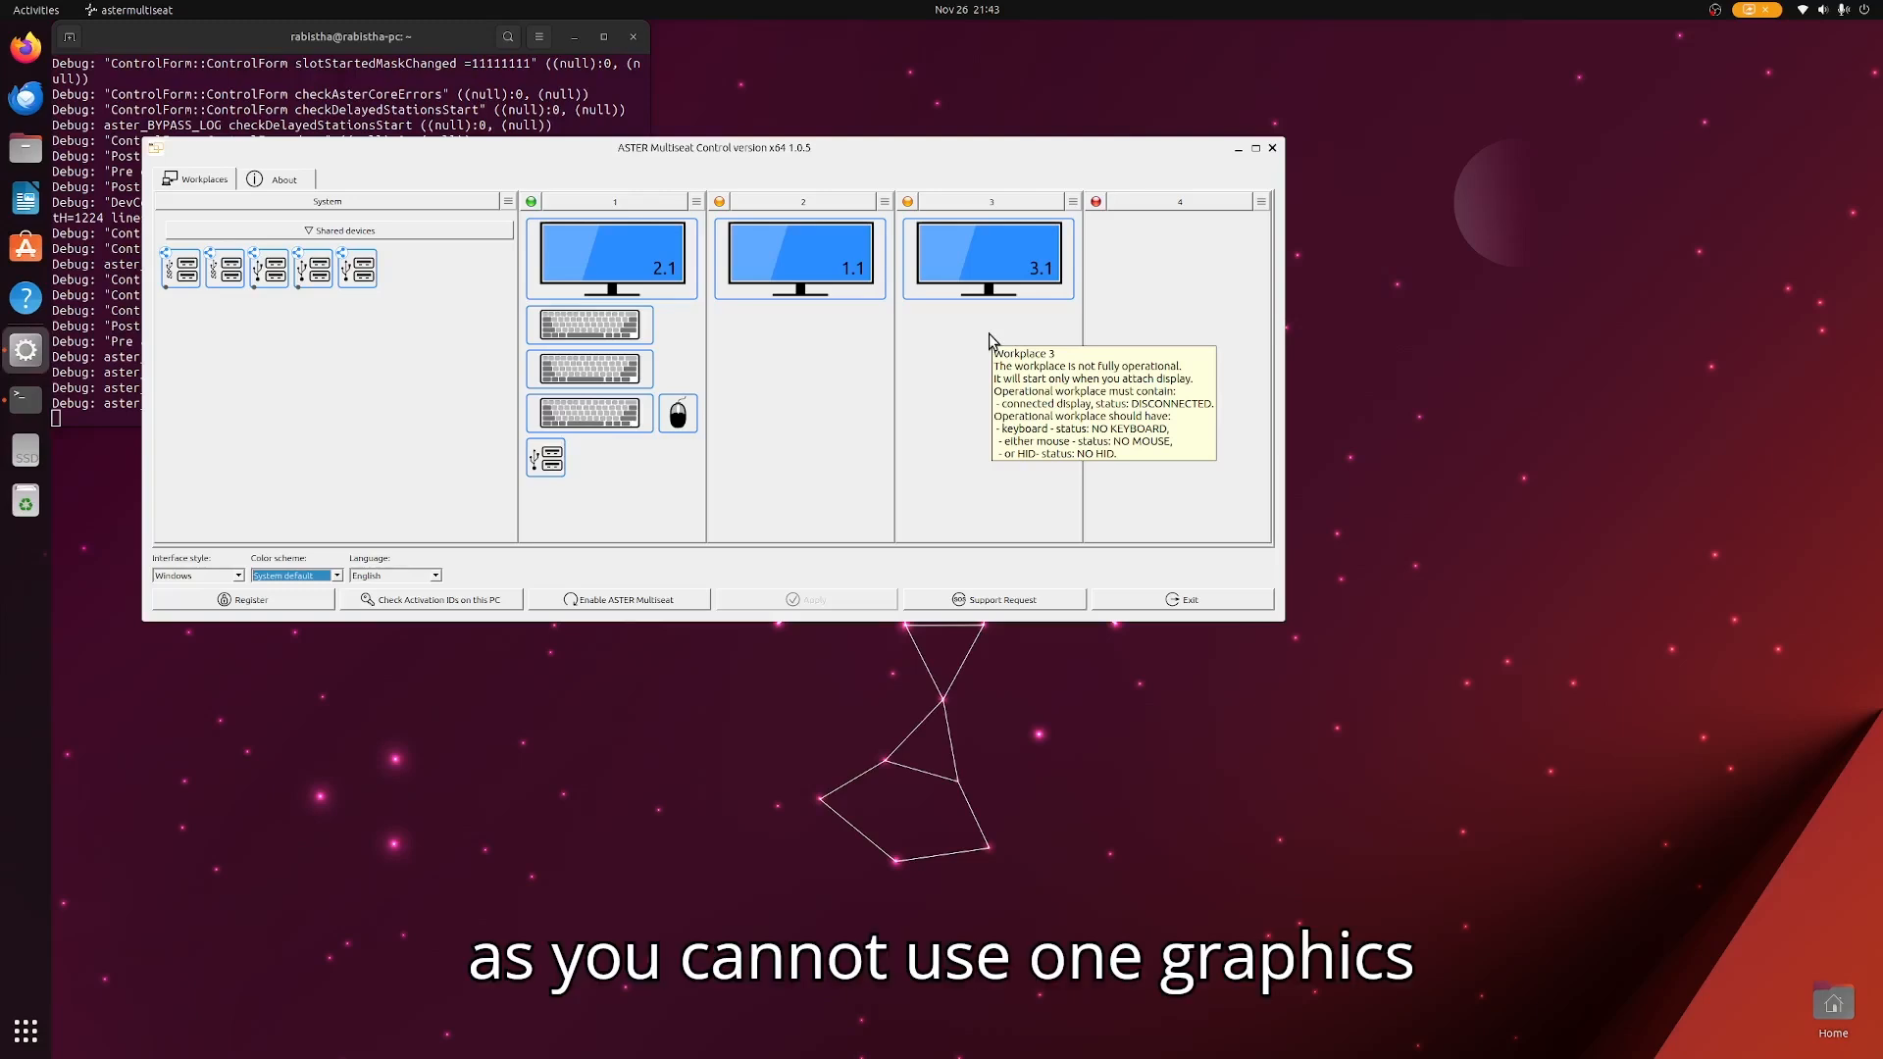
{"action": "mouse_move", "coordinate": [991, 341]}
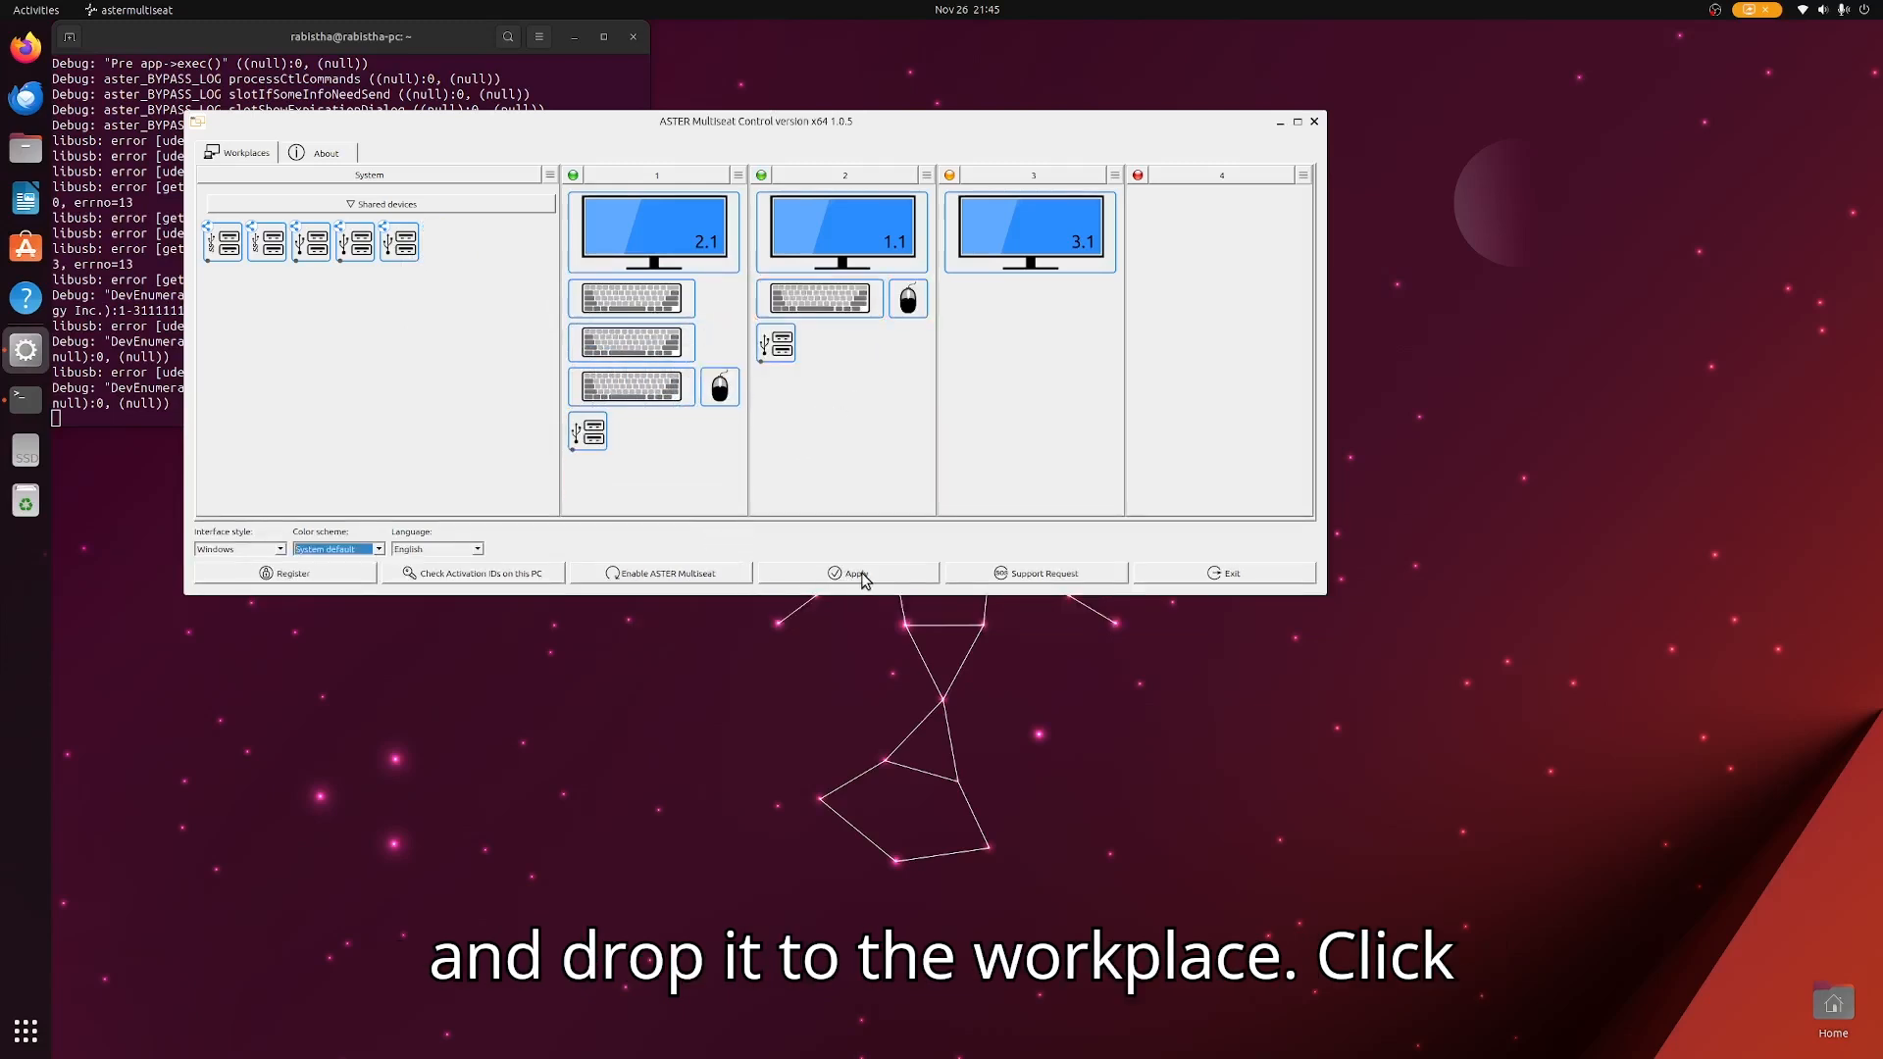
Apply the keyboard, mouse and USB hub assignment for workplace 2
{"action": "left_click", "coordinate": [856, 573]}
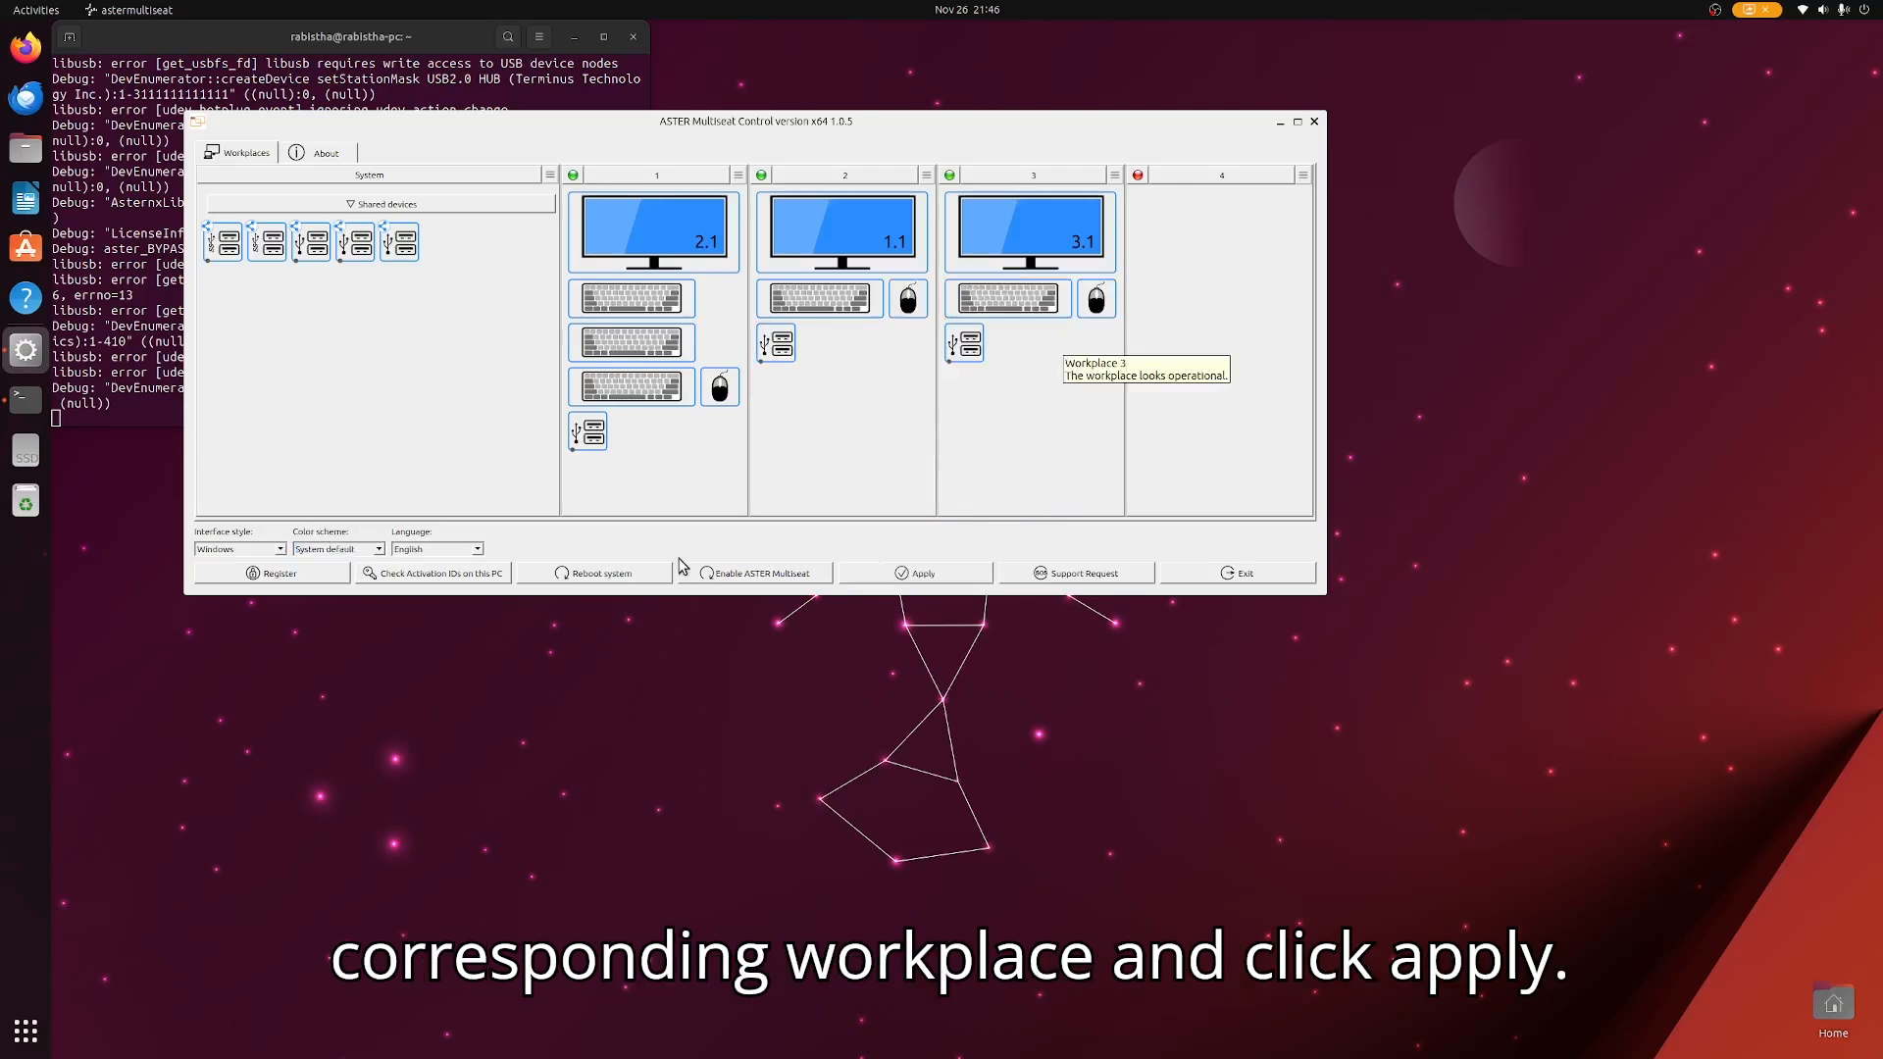
Apply the keyboard, mouse and USB hub assignment for workplace 3
{"action": "left_click", "coordinate": [920, 573]}
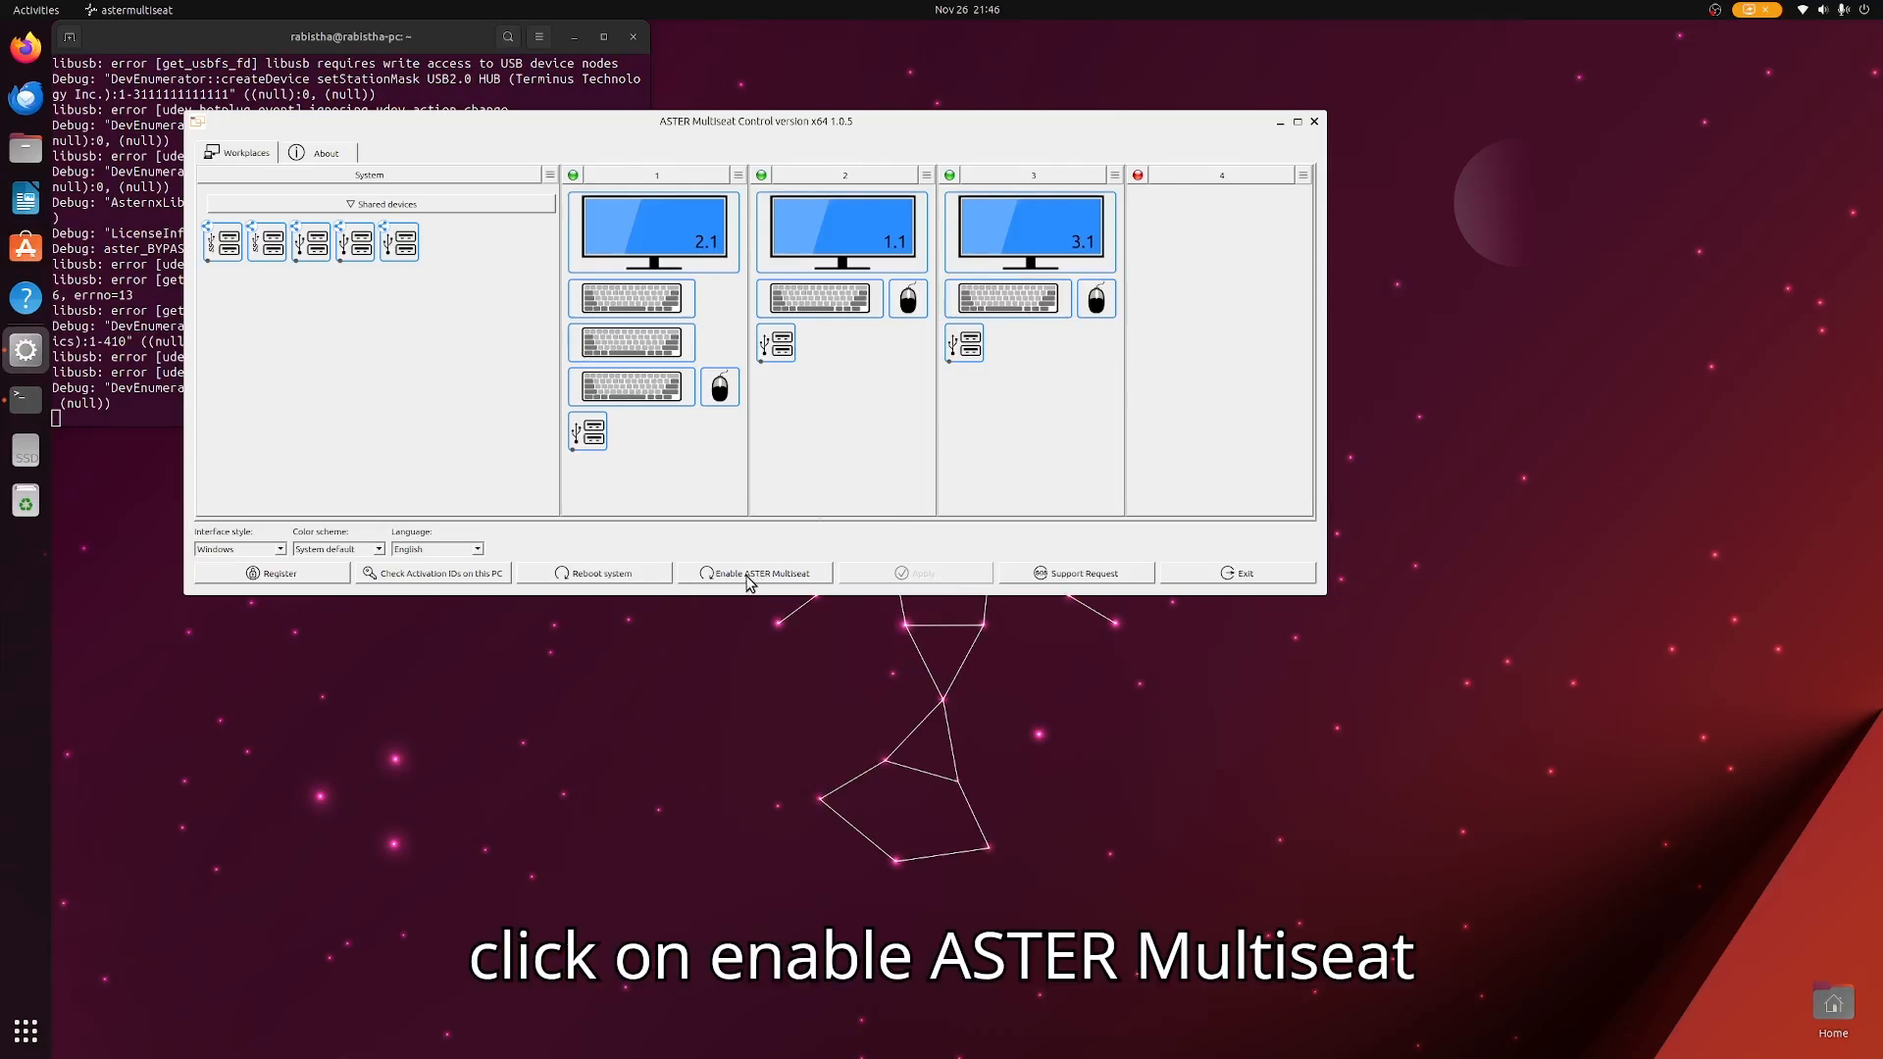
Enable ASTER Multiseat and confirm the immediate system reboot
{"action": "left_click", "coordinate": [756, 573]}
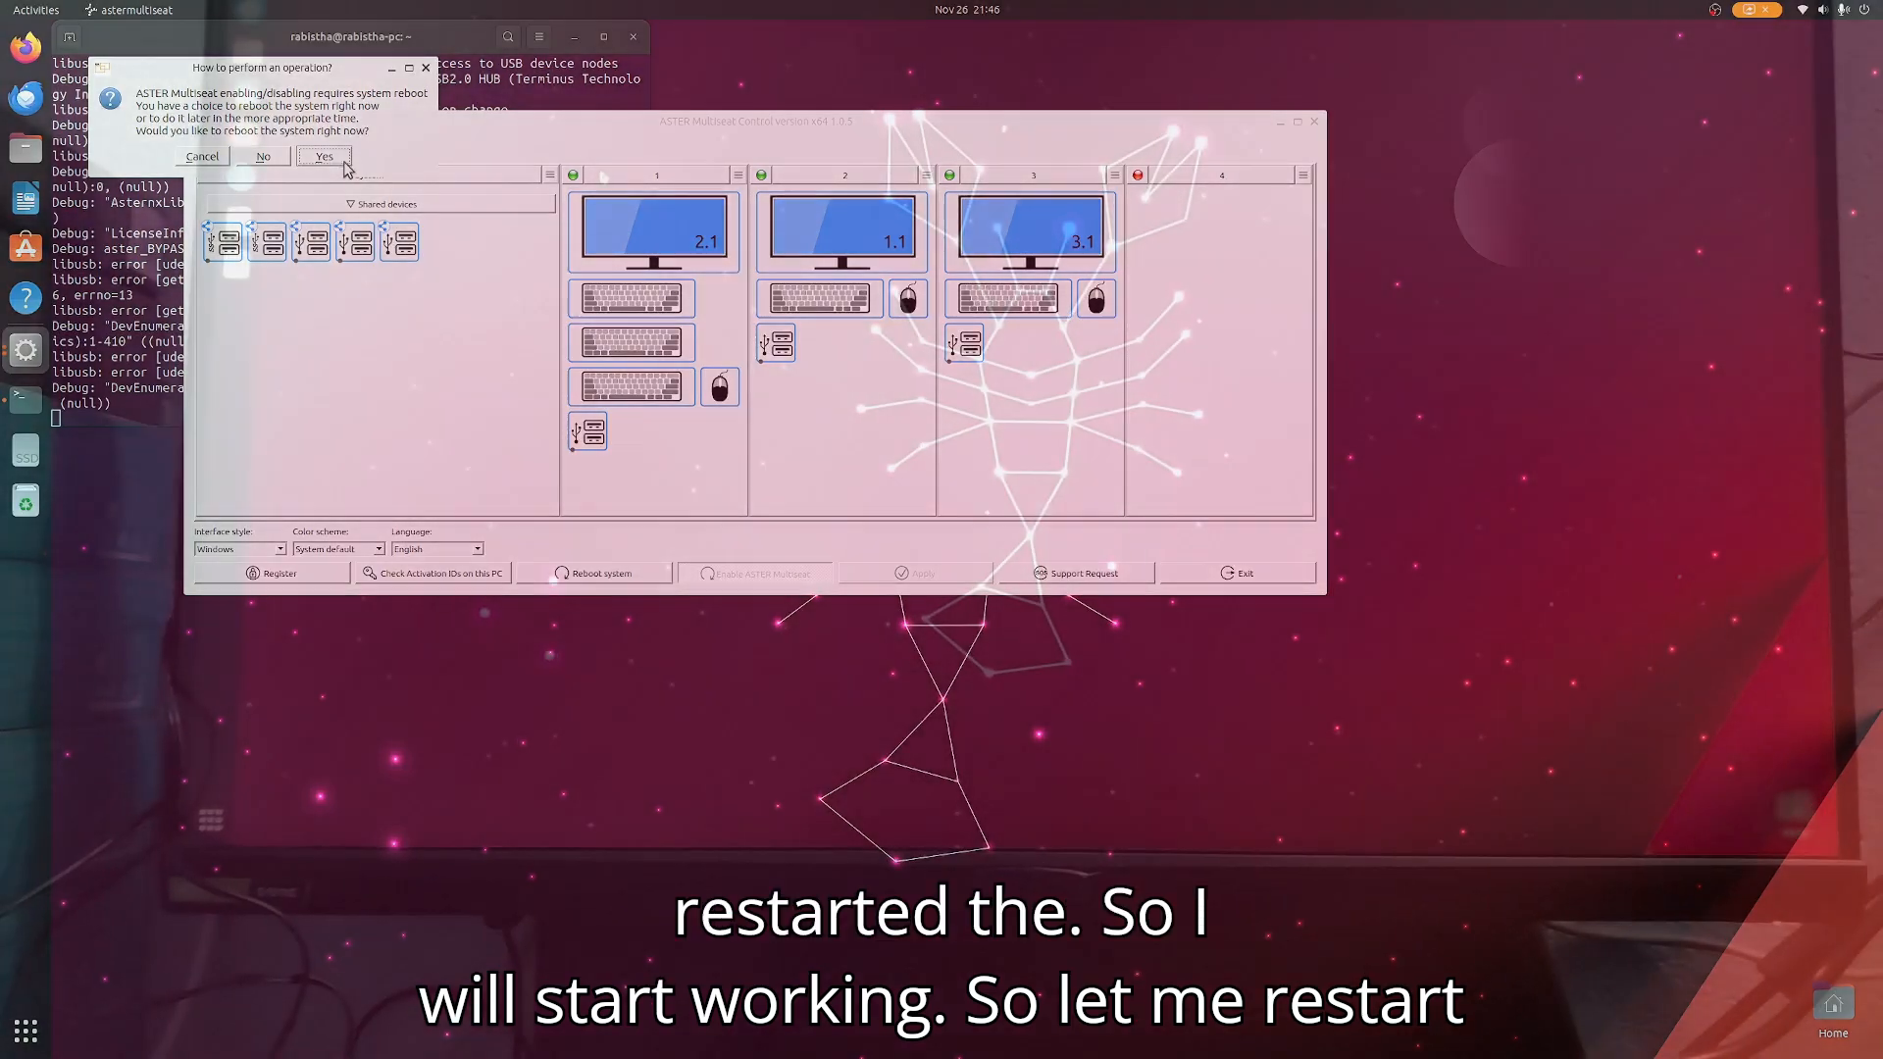
{"action": "left_click", "coordinate": [321, 156]}
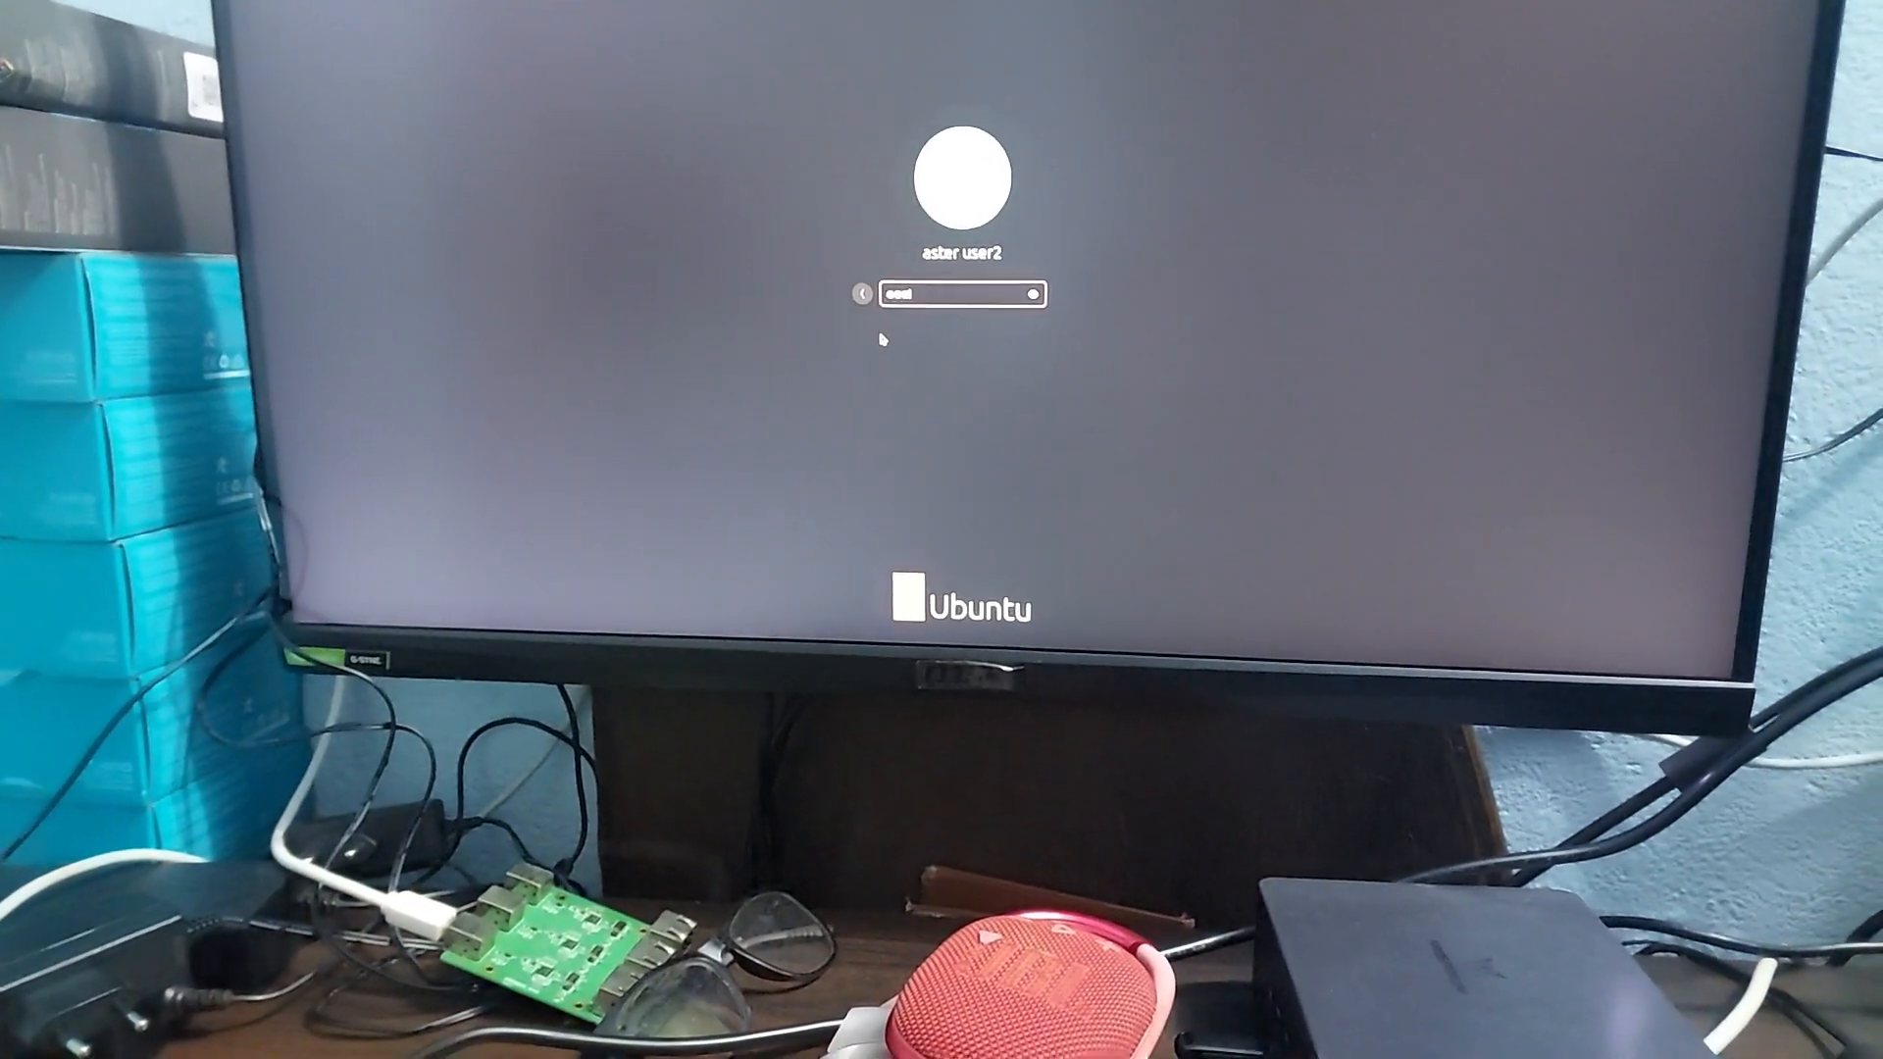
Enter the user's password on the second workplace monitor's Ubuntu login screen
{"action": "type", "text": "password"}
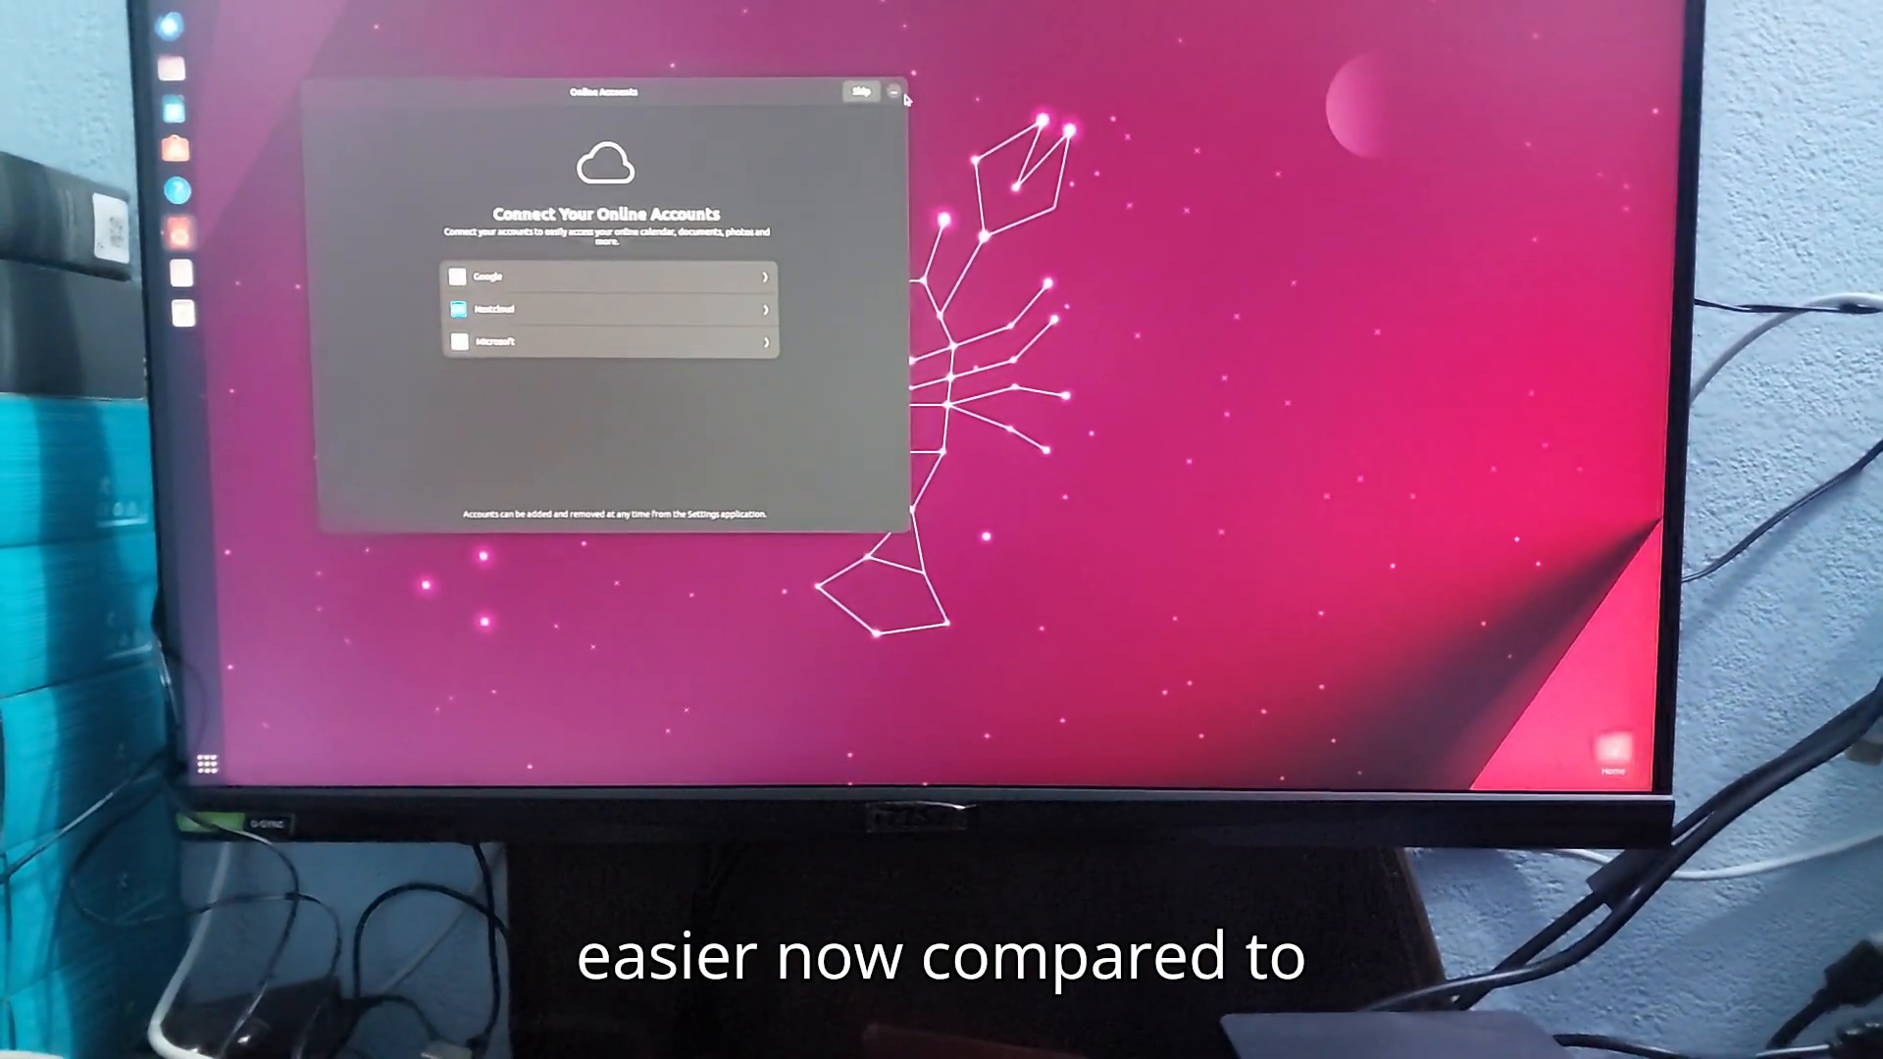
Skip the Online Accounts welcome window on the second workplace desktop
{"action": "left_click", "coordinate": [861, 91]}
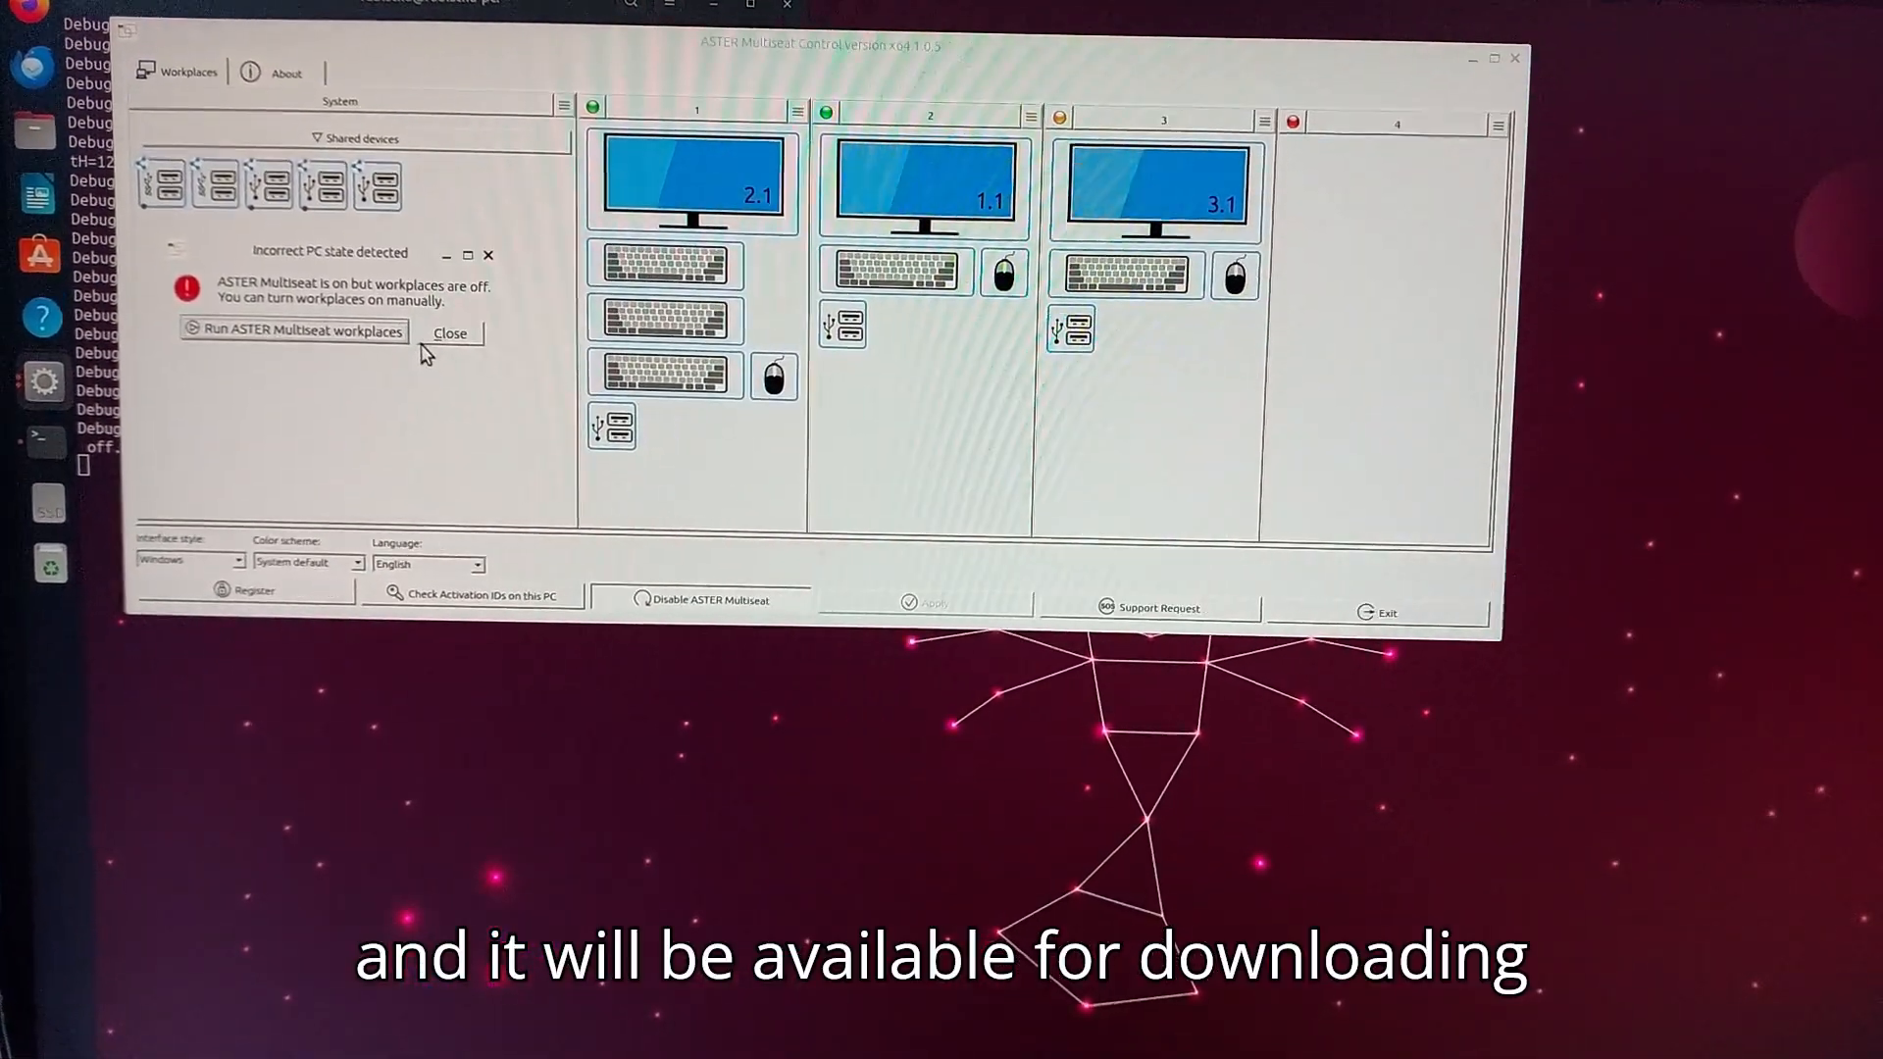
Close the 'Incorrect PC state detected' warning about workplaces being off
{"action": "left_click", "coordinate": [450, 332]}
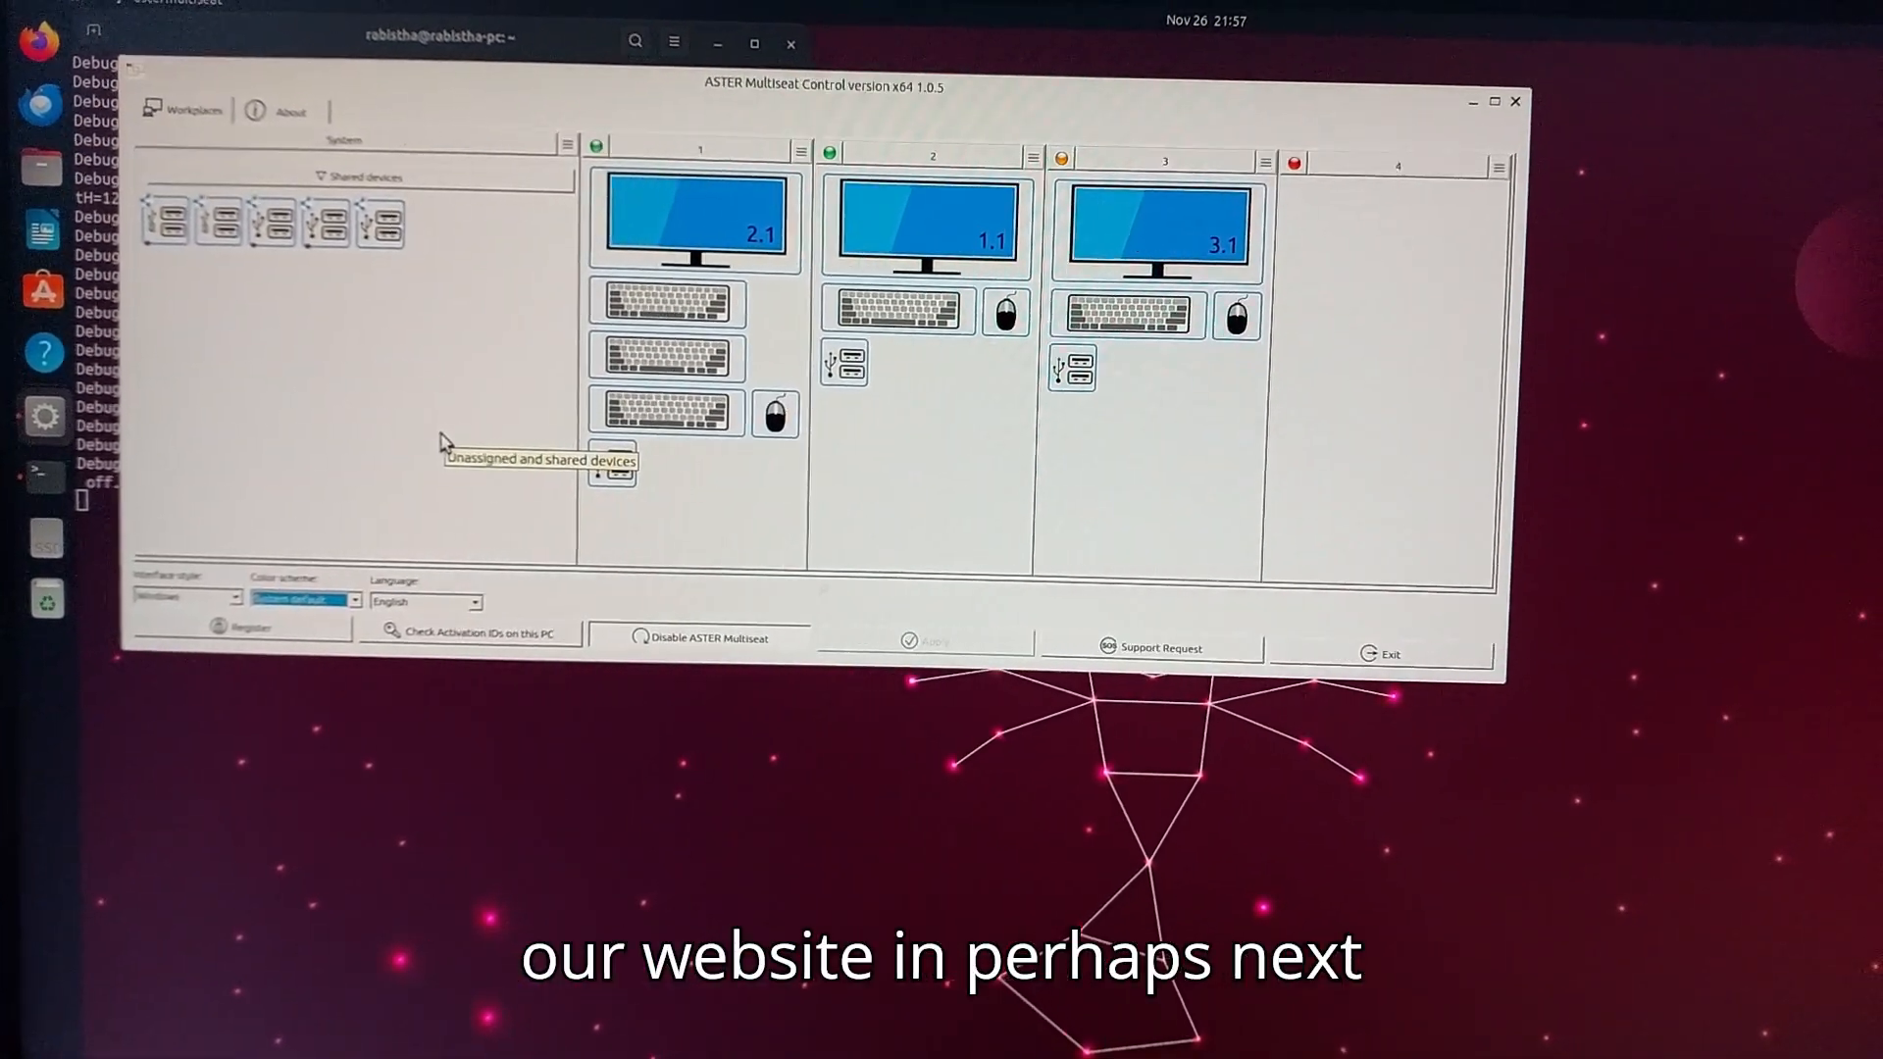